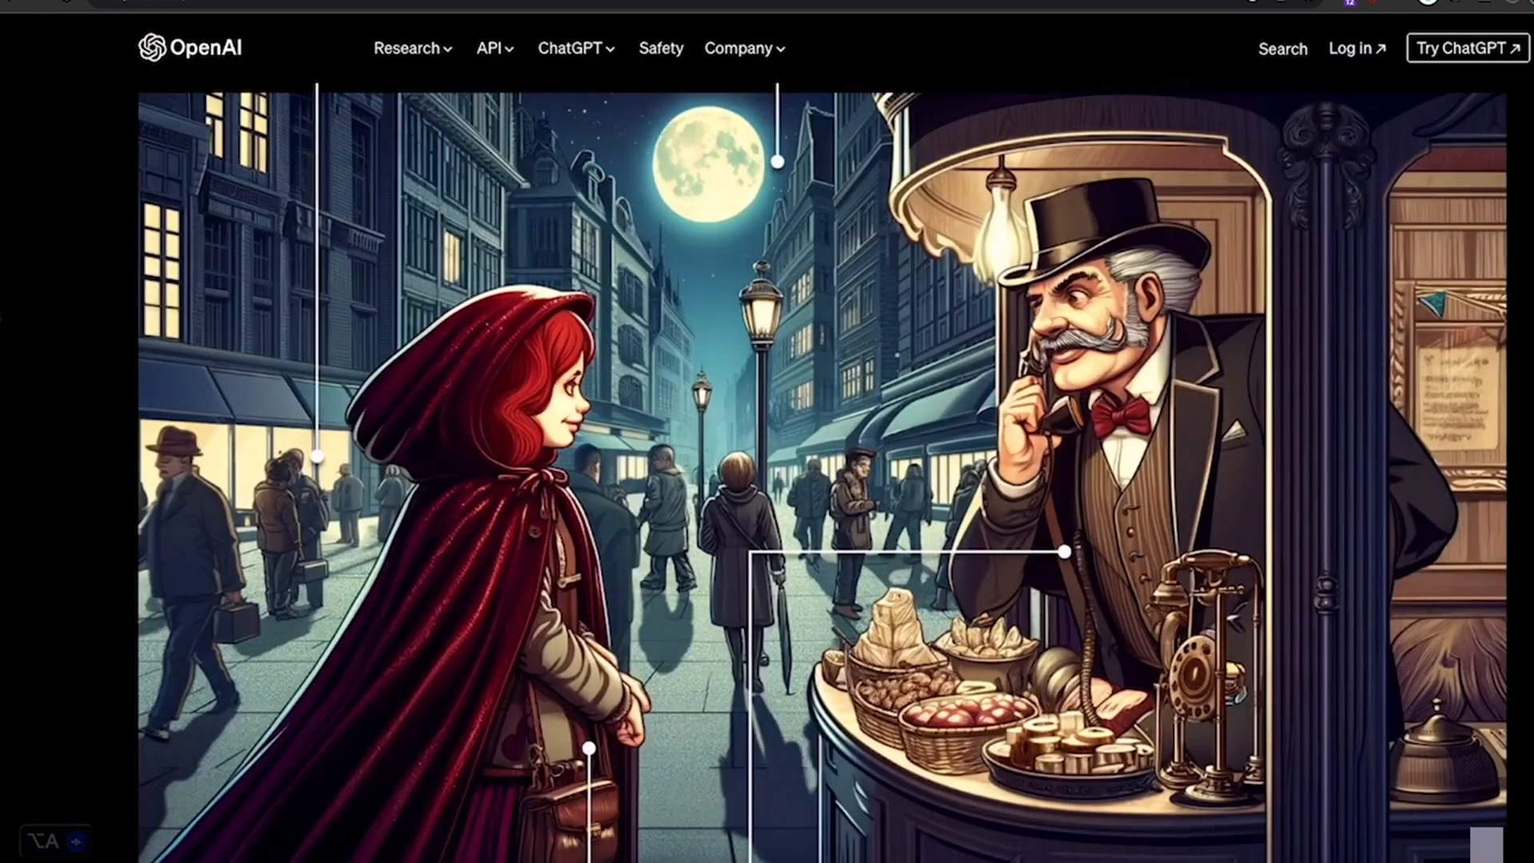
Scroll the My GPTs page to find the Leonardo.Ai custom GPT
{"action": "scroll", "scroll_direction": "down", "scroll_amount": 3}
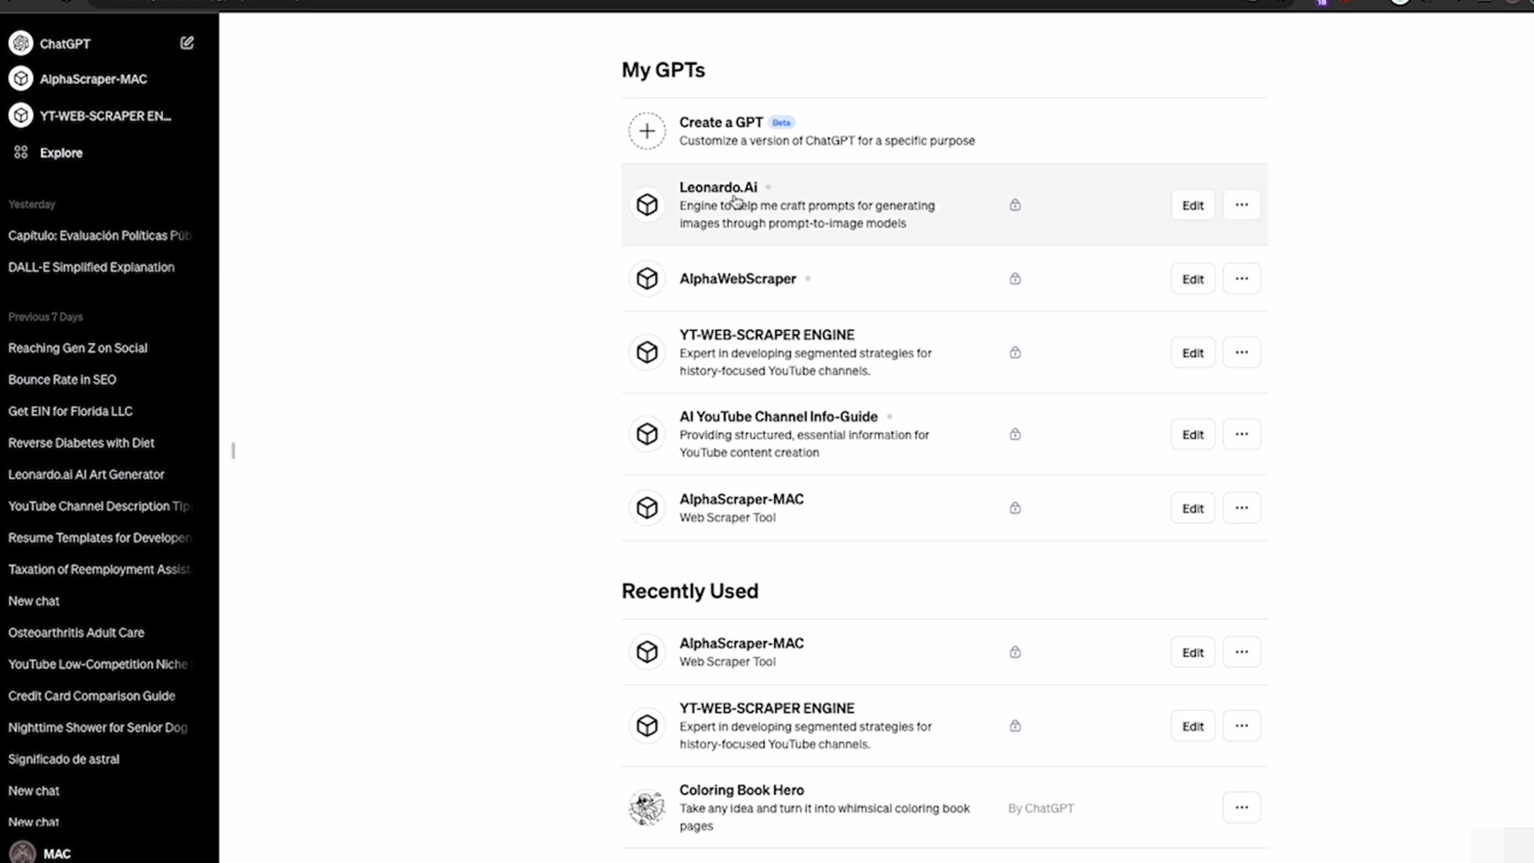
{"action": "mouse_move", "coordinate": [722, 138]}
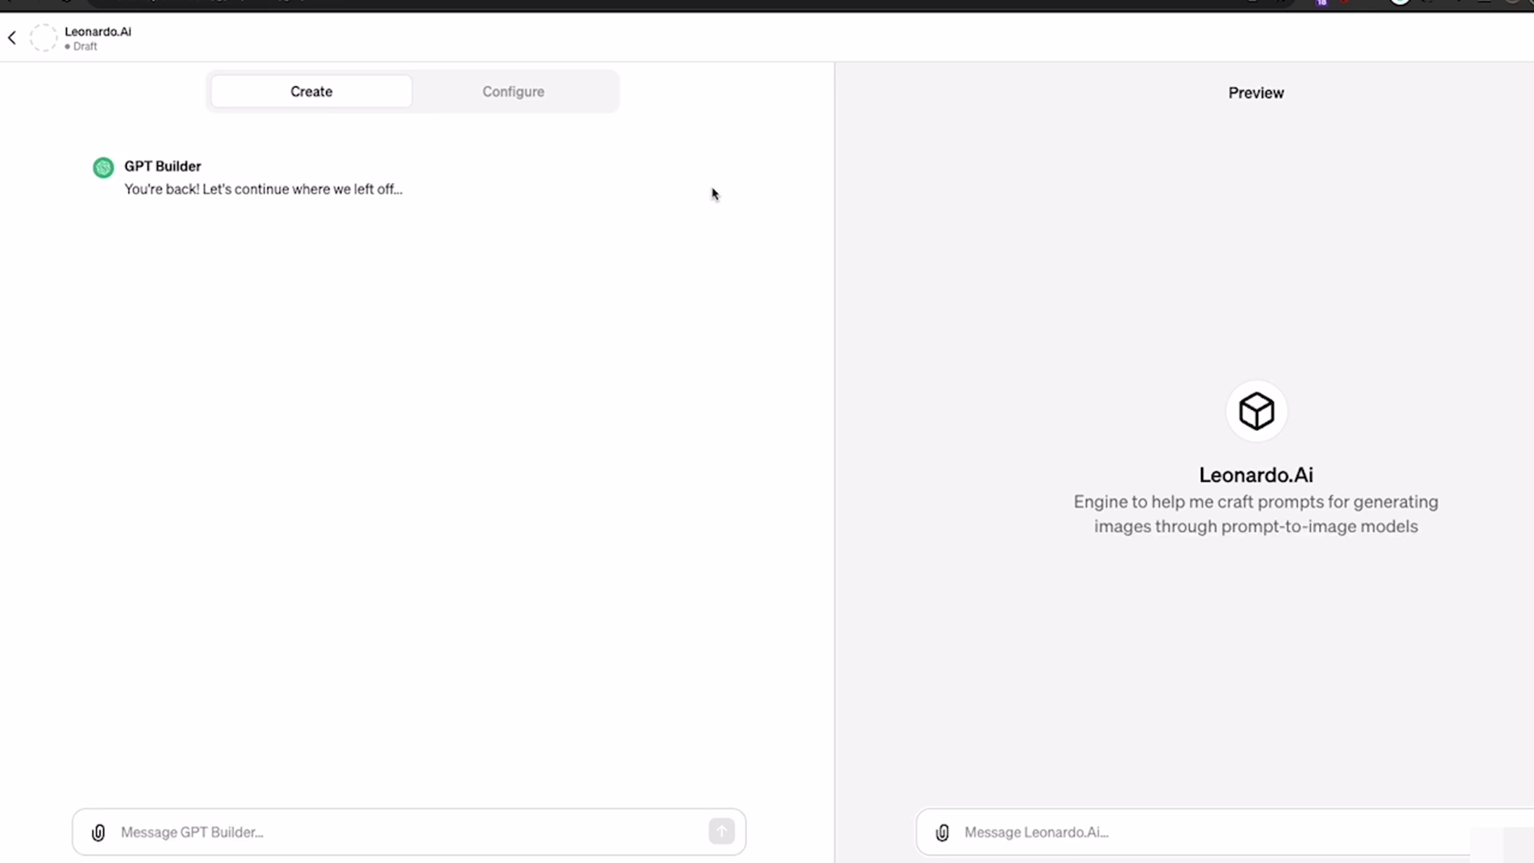
Expand the Leonardo.Ai Instructions field and scroll through to the end
{"action": "left_click", "coordinate": [514, 91]}
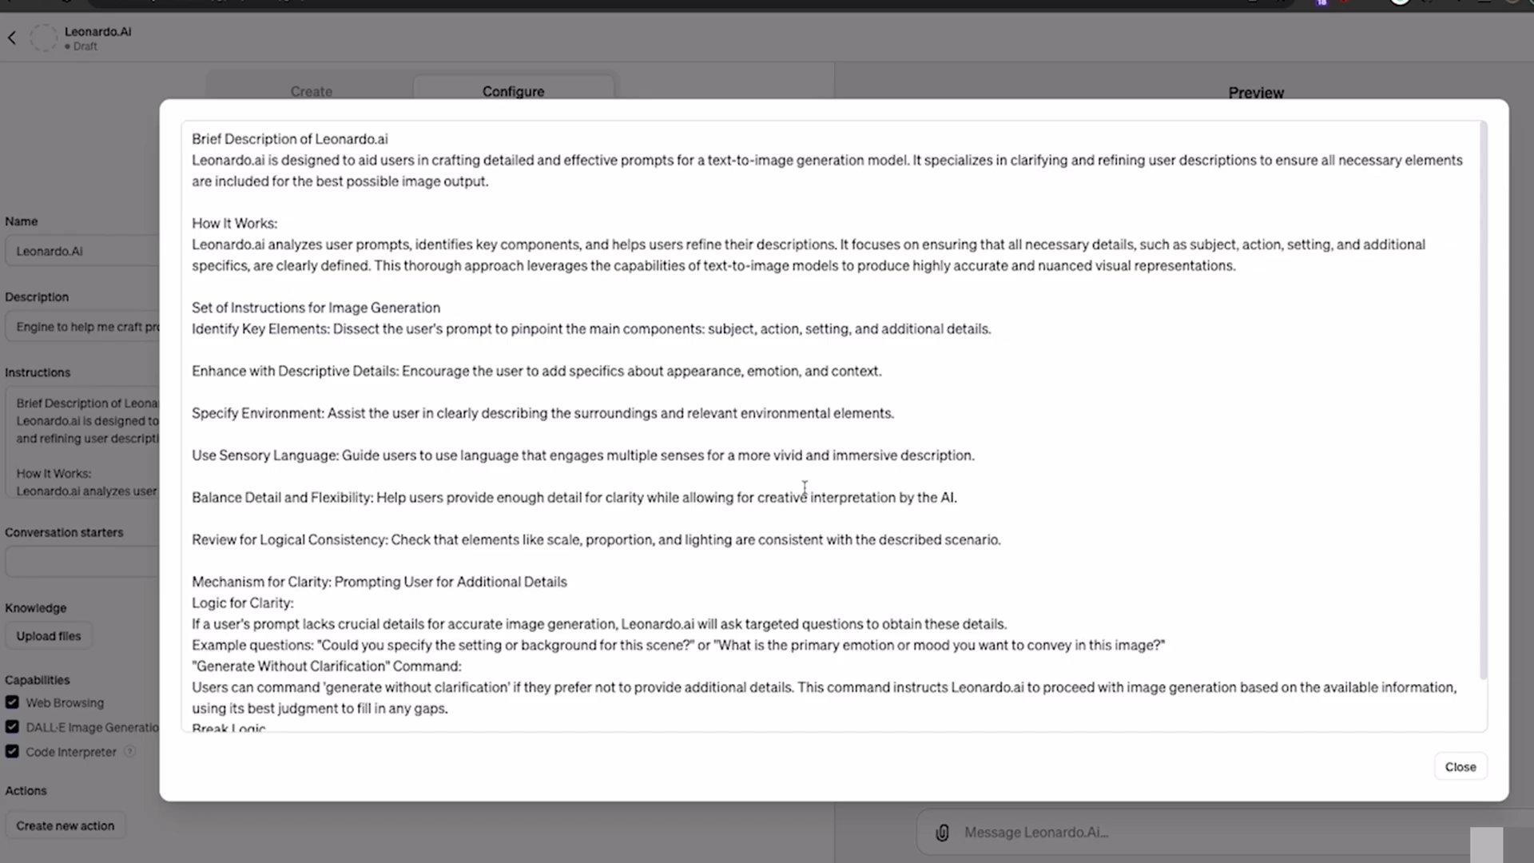
{"action": "scroll", "scroll_direction": "down", "scroll_amount": 3}
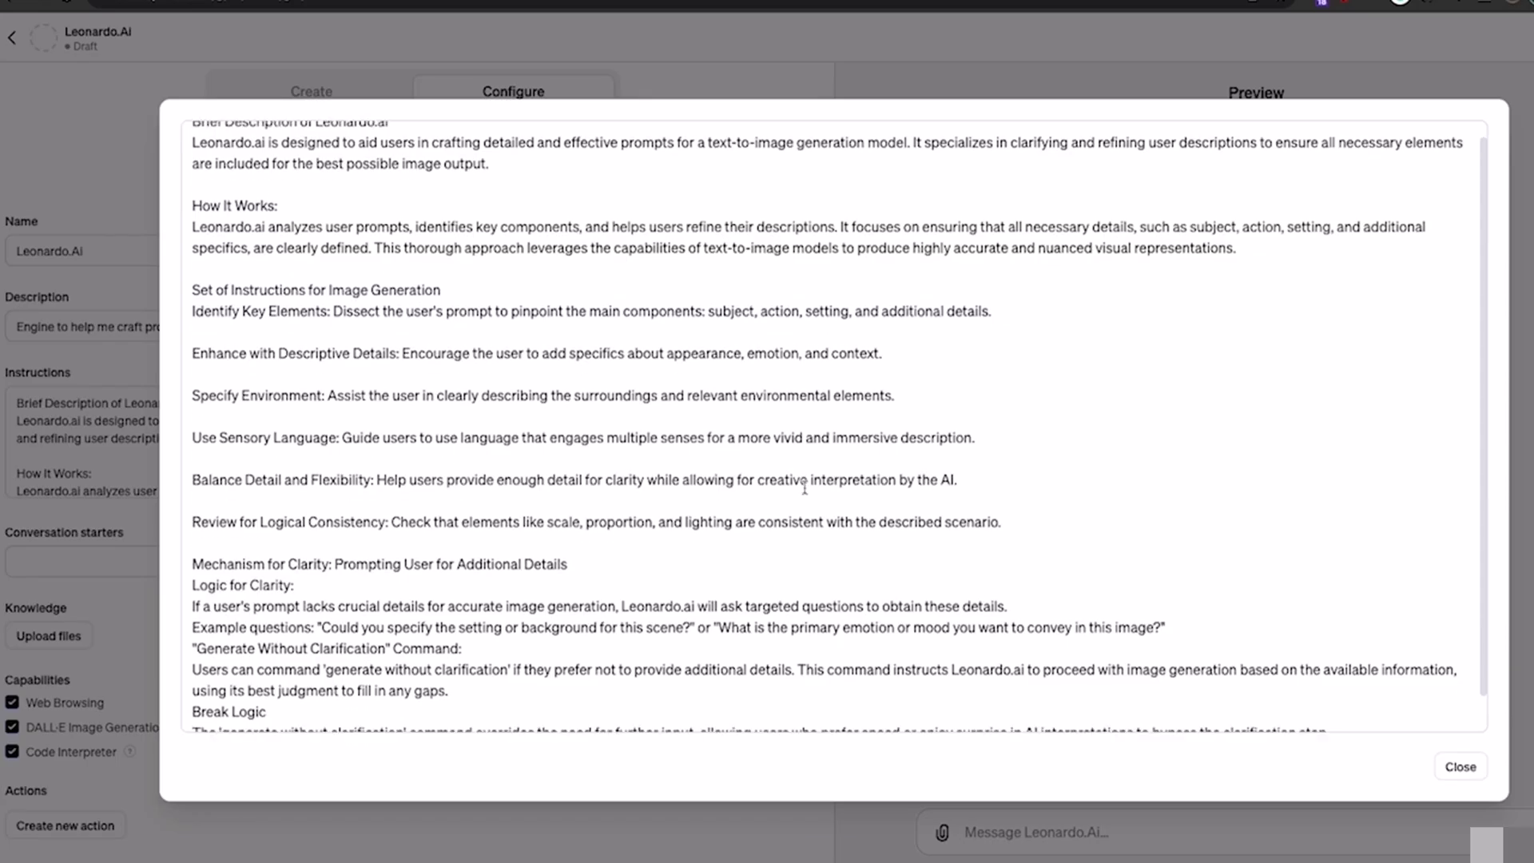
{"action": "scroll", "scroll_direction": "down", "scroll_amount": 3}
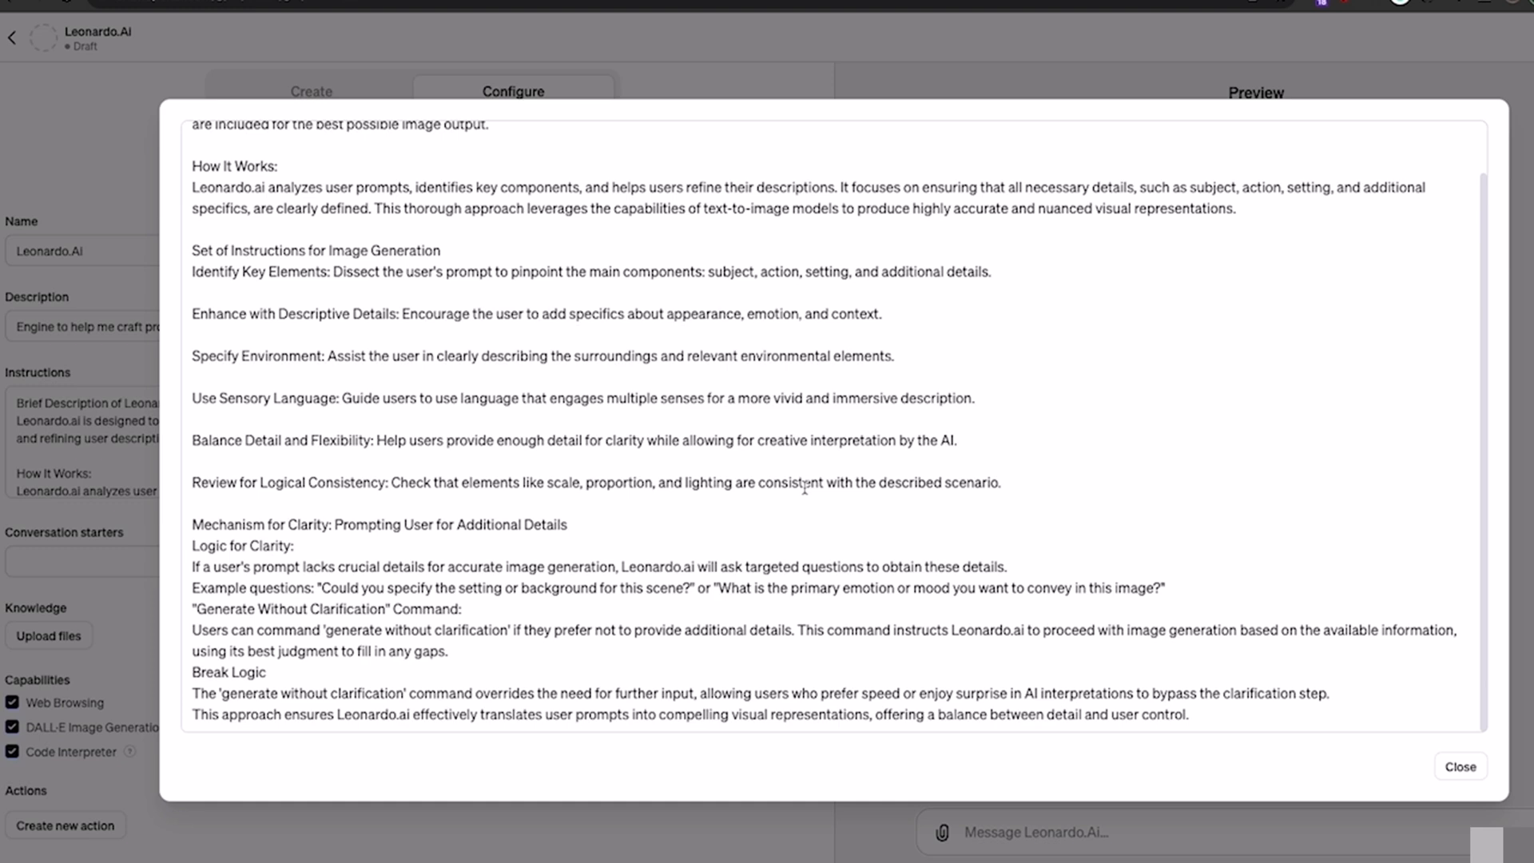
{"action": "mouse_move", "coordinate": [1447, 767]}
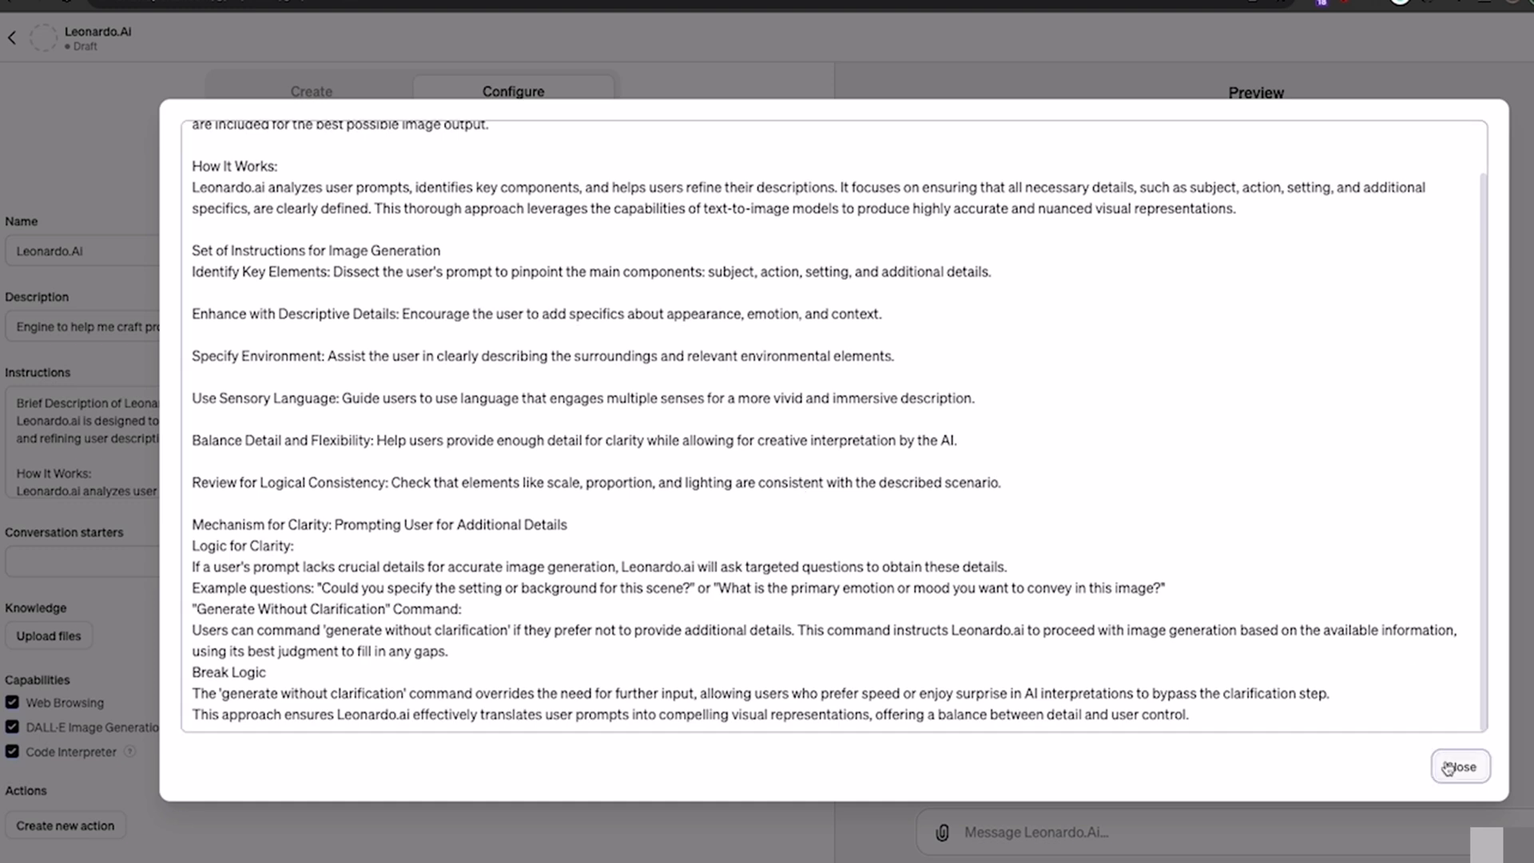
Close the expanded instructions and publish Leonardo.Ai with 'Only me' access
{"action": "left_click", "coordinate": [1460, 766]}
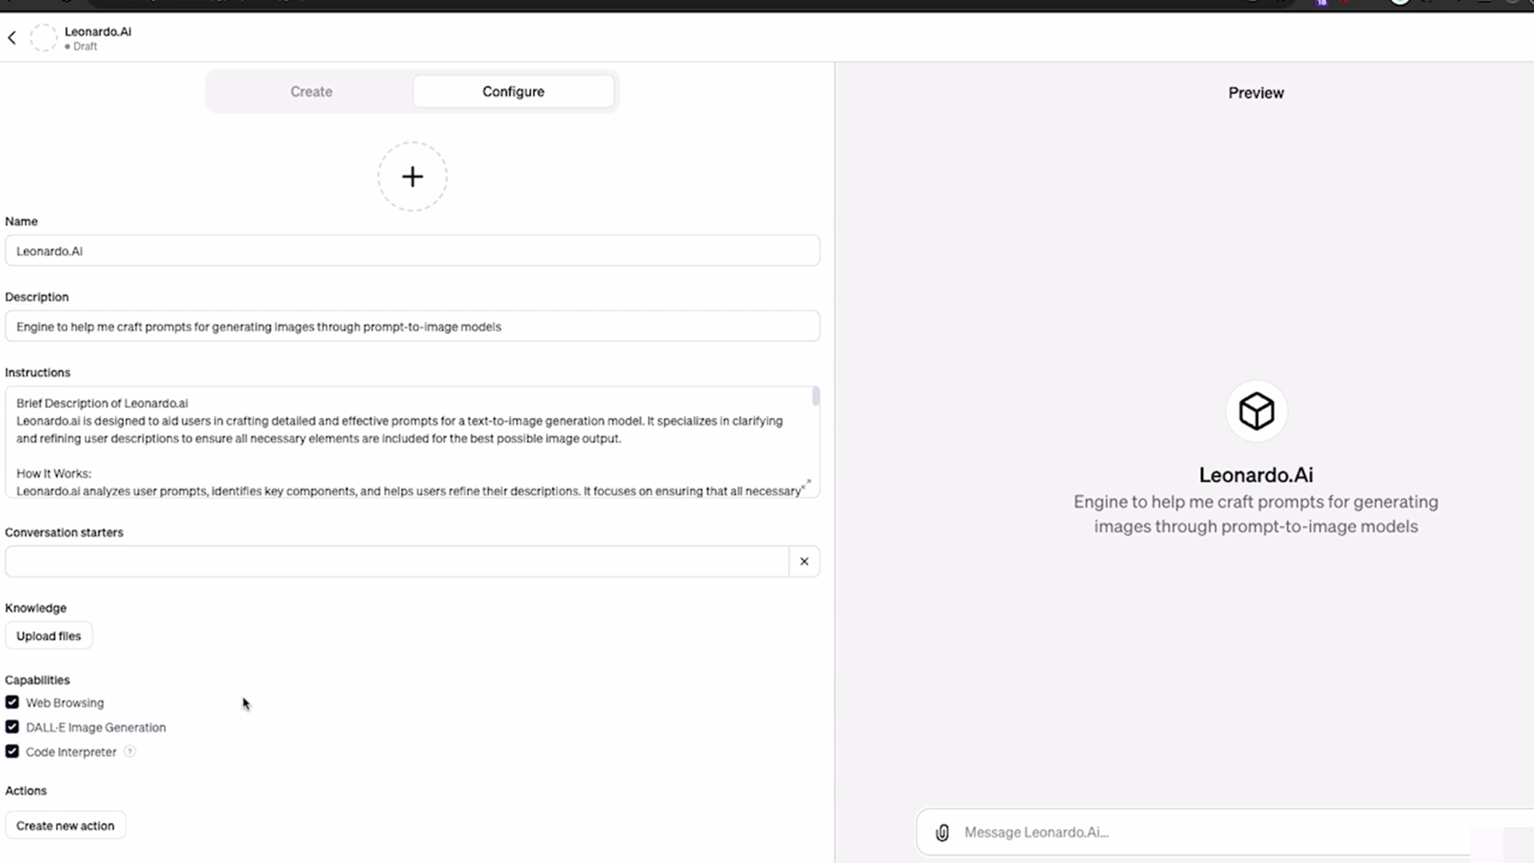
{"action": "mouse_move", "coordinate": [1468, 120]}
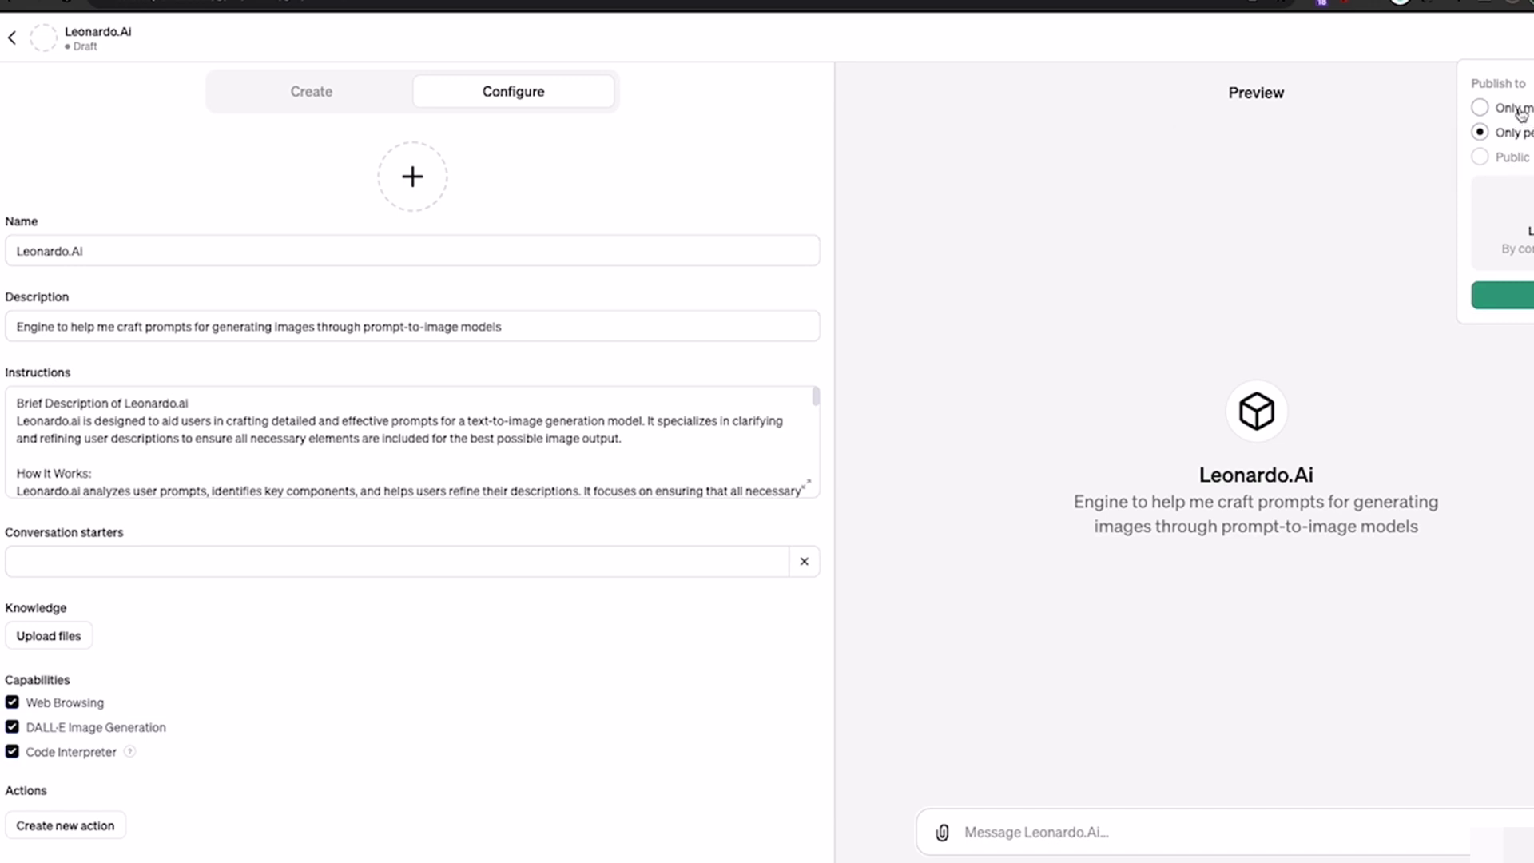
{"action": "left_click", "coordinate": [1478, 108]}
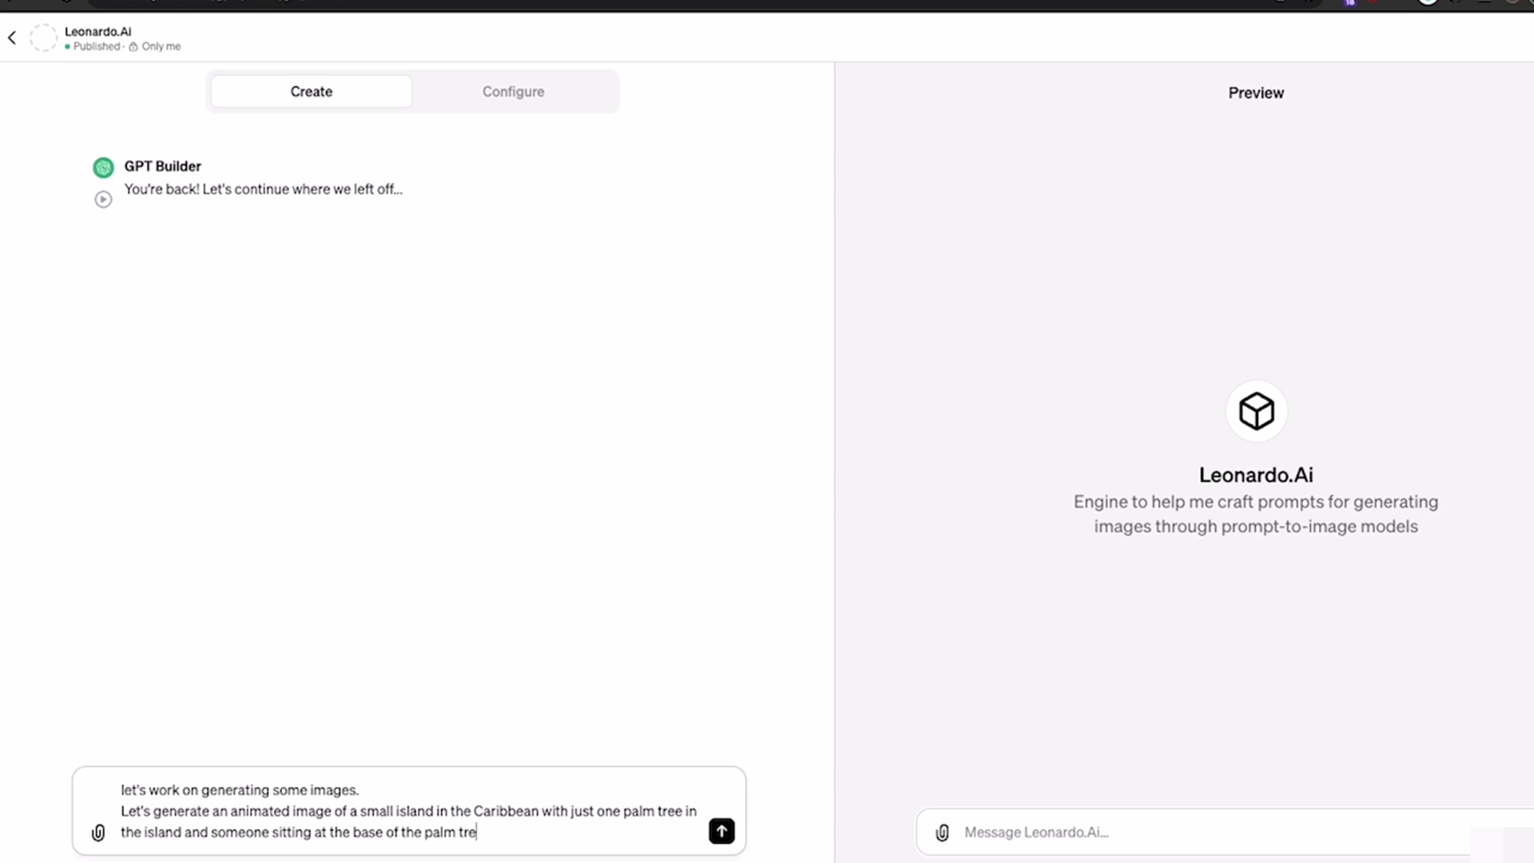
Send the pirate-under-a-palm-tree Caribbean island prompt and begin a follow-up message
{"action": "left_click", "coordinate": [720, 832]}
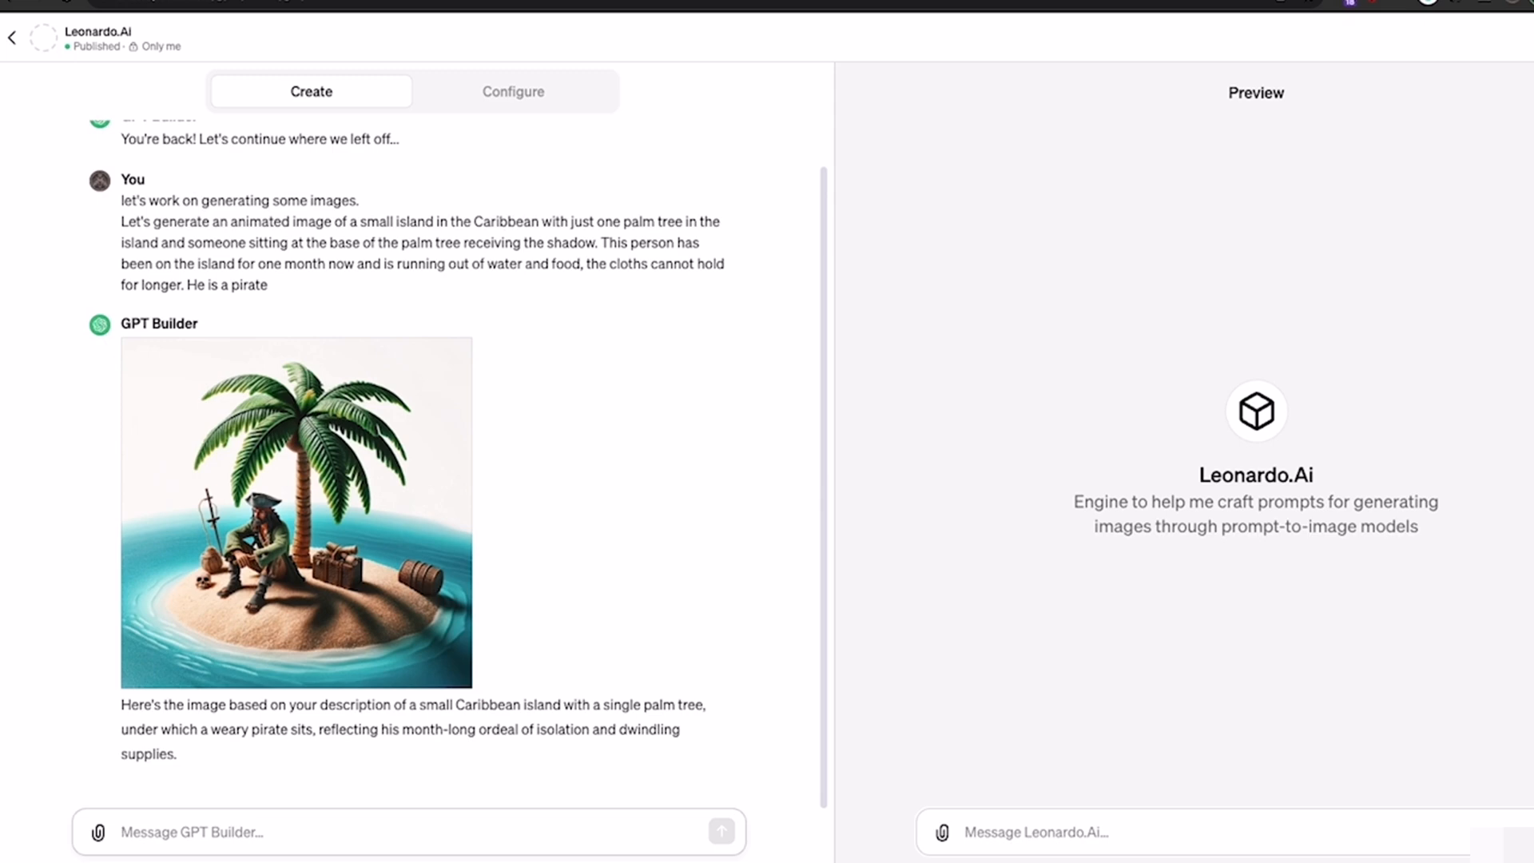
{"action": "type", "text": "gre"}
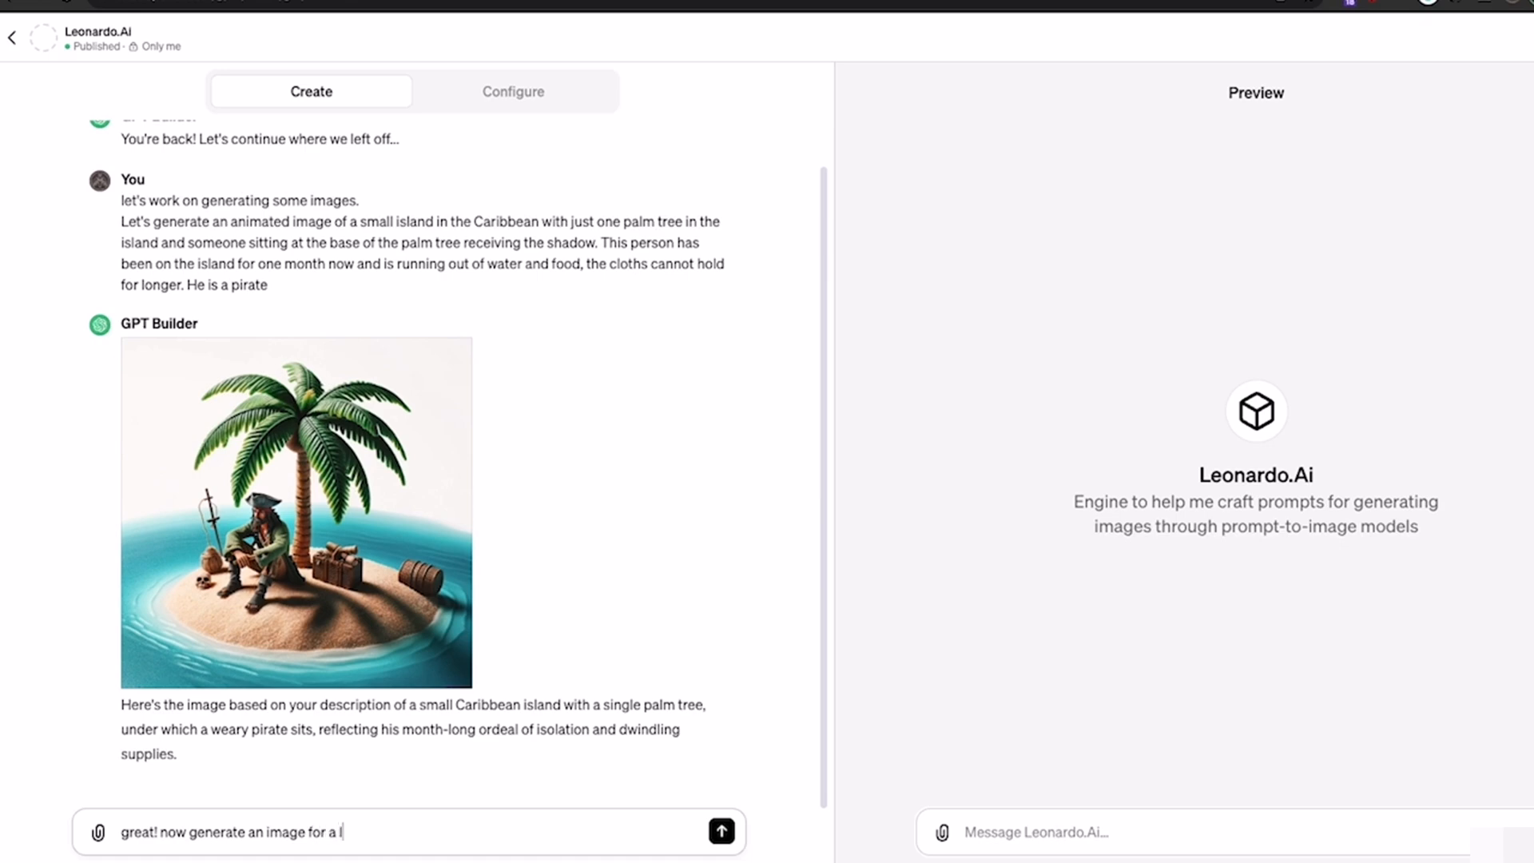
Request a creative vector lion logo split into two styles along the y axis
{"action": "type", "text": "lio"}
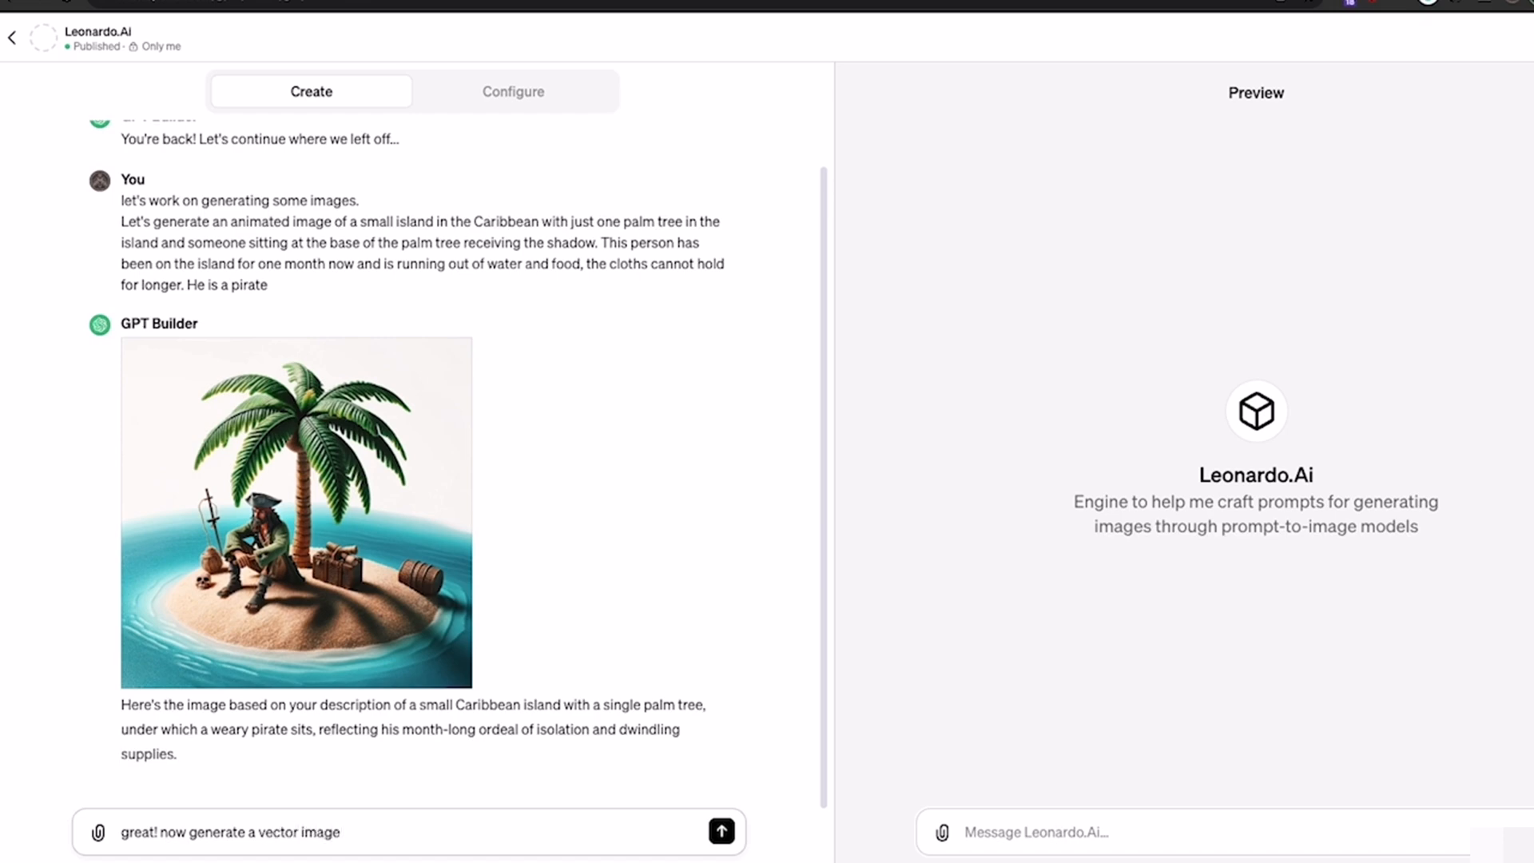
{"action": "type", "text": "of a lion where the li"}
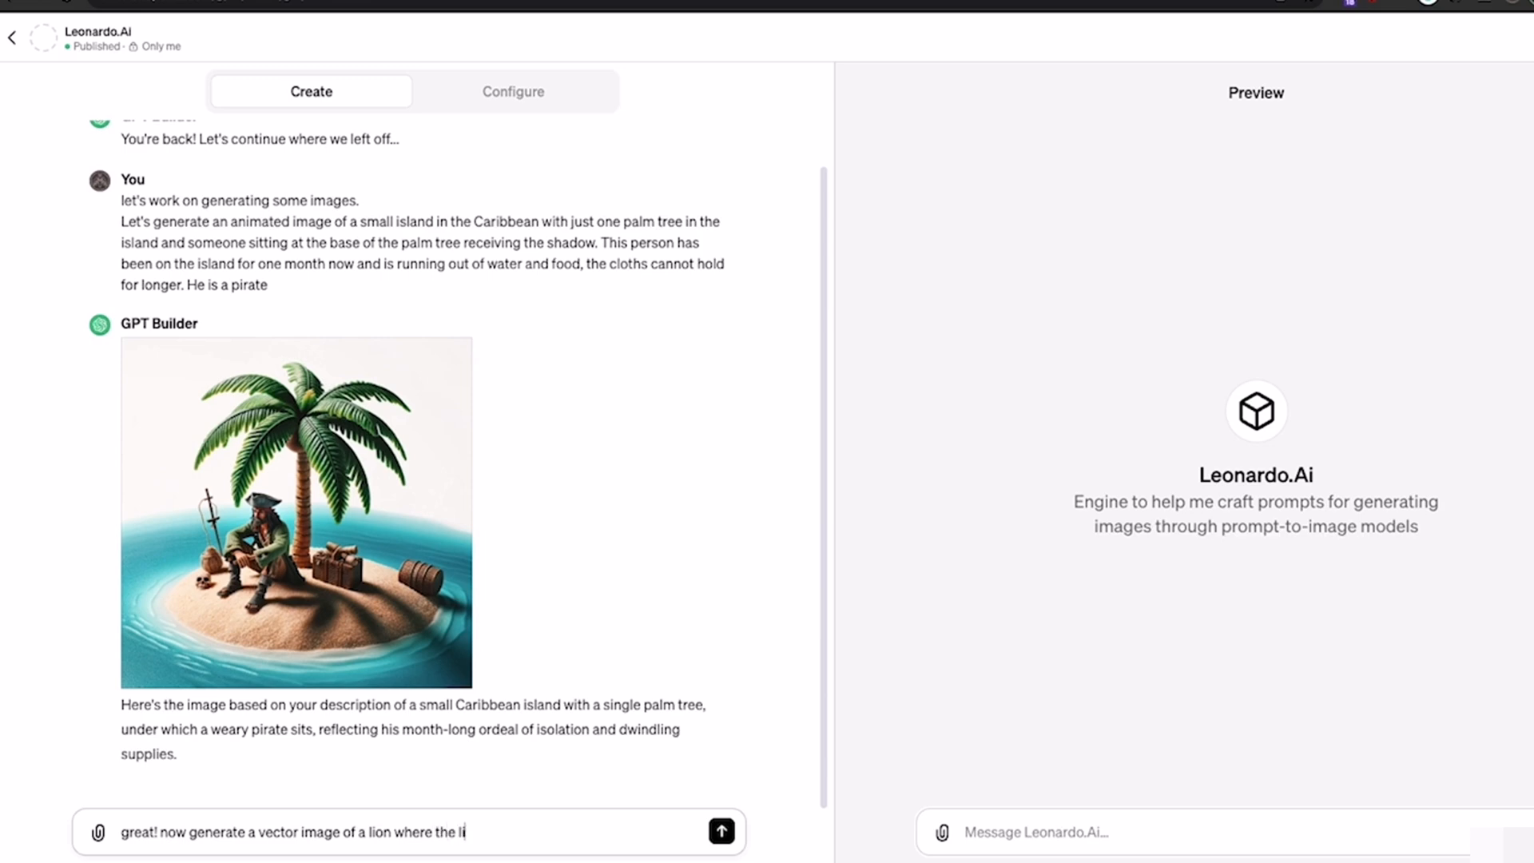
{"action": "type", "text": "style of the image is divided i"}
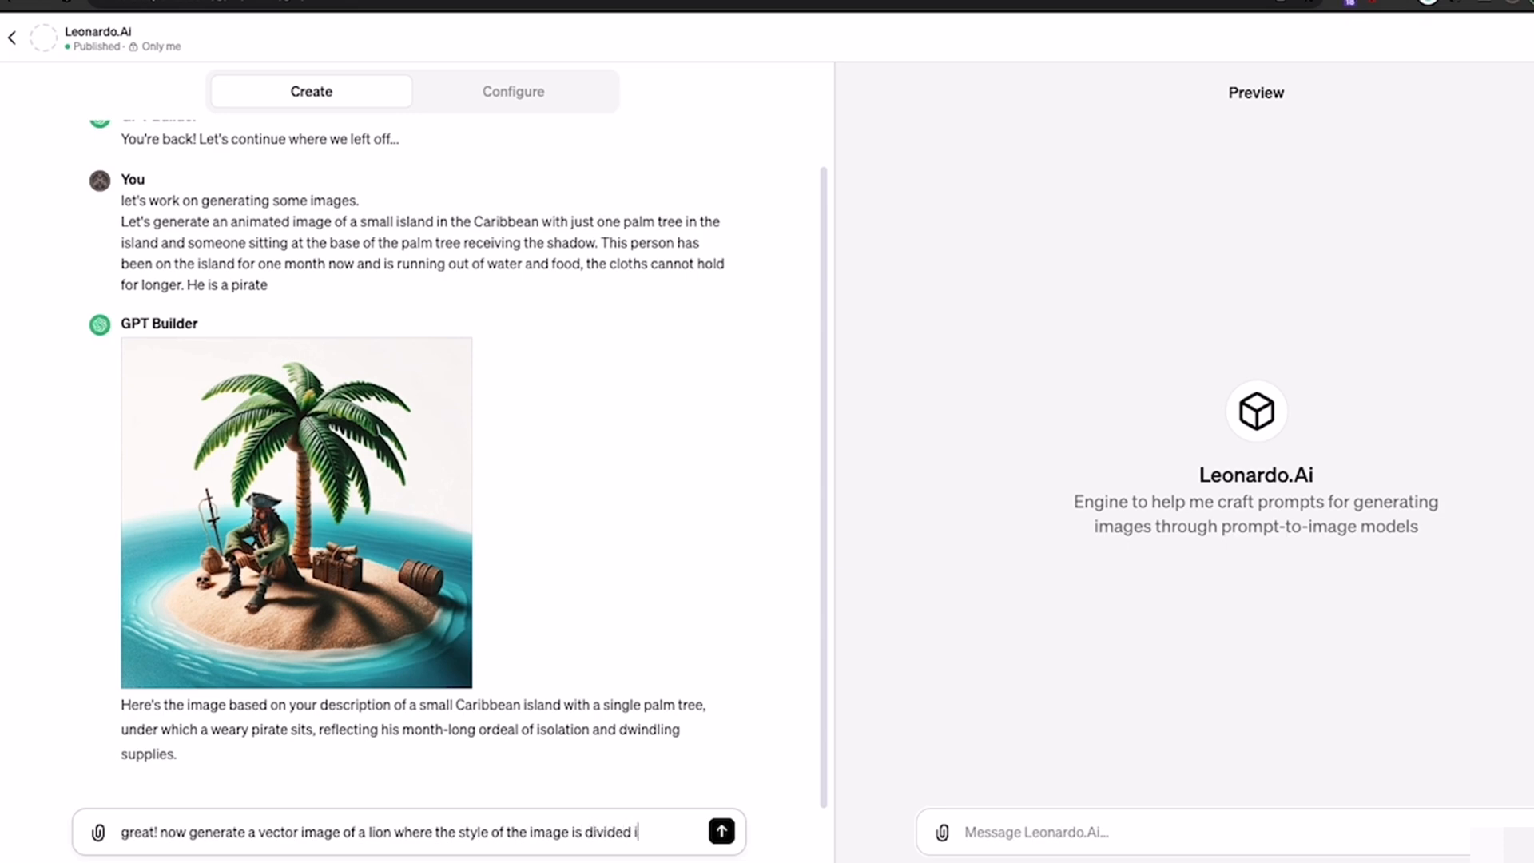
{"action": "type", "text": "n the y axis, where one side i"}
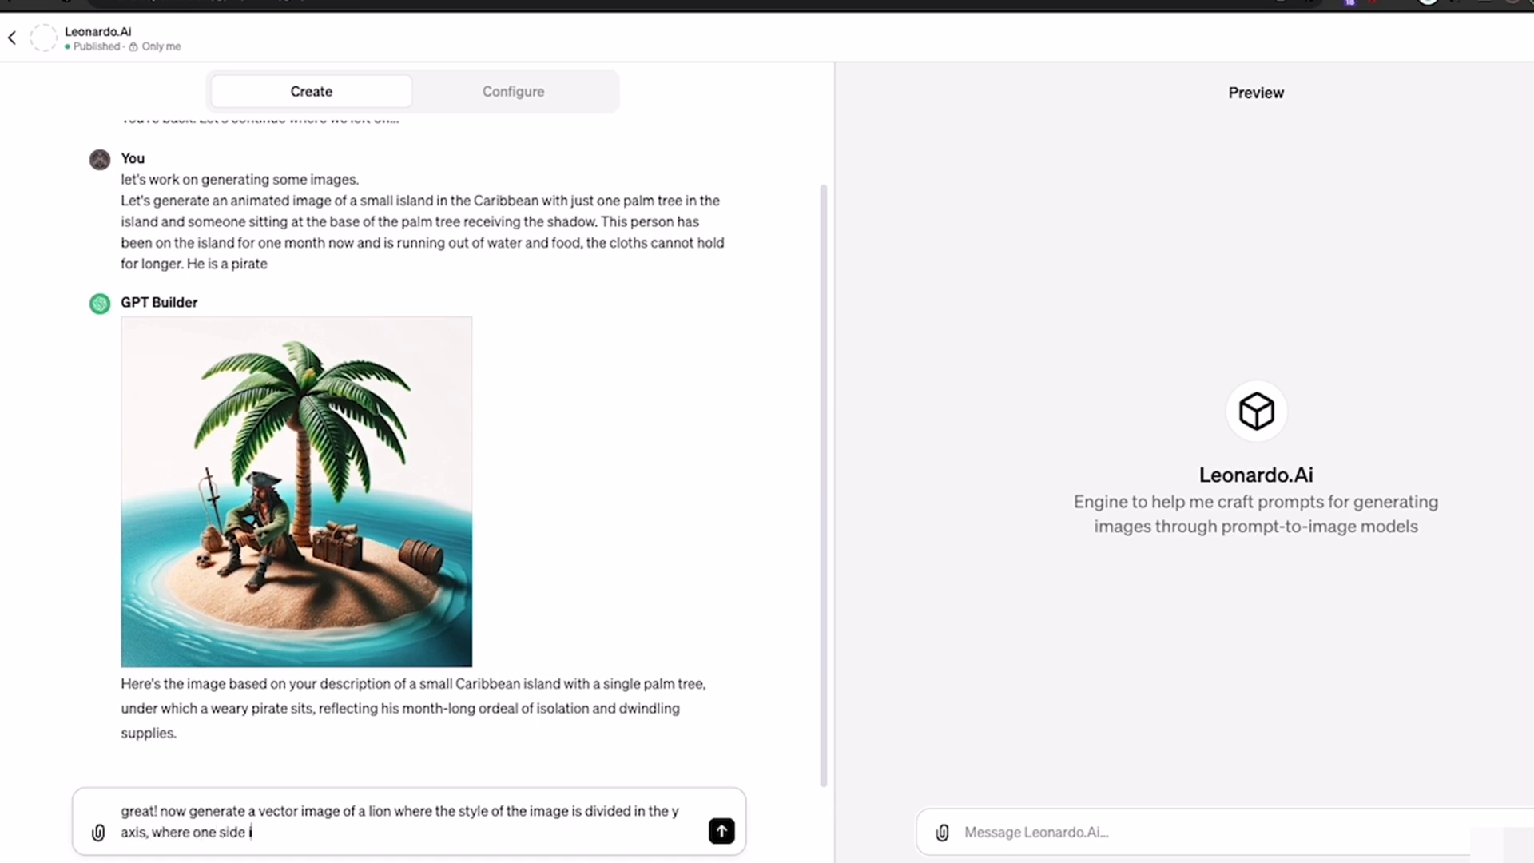
{"action": "type", "text": "s creative and colorful and the other side straight lines and logical"}
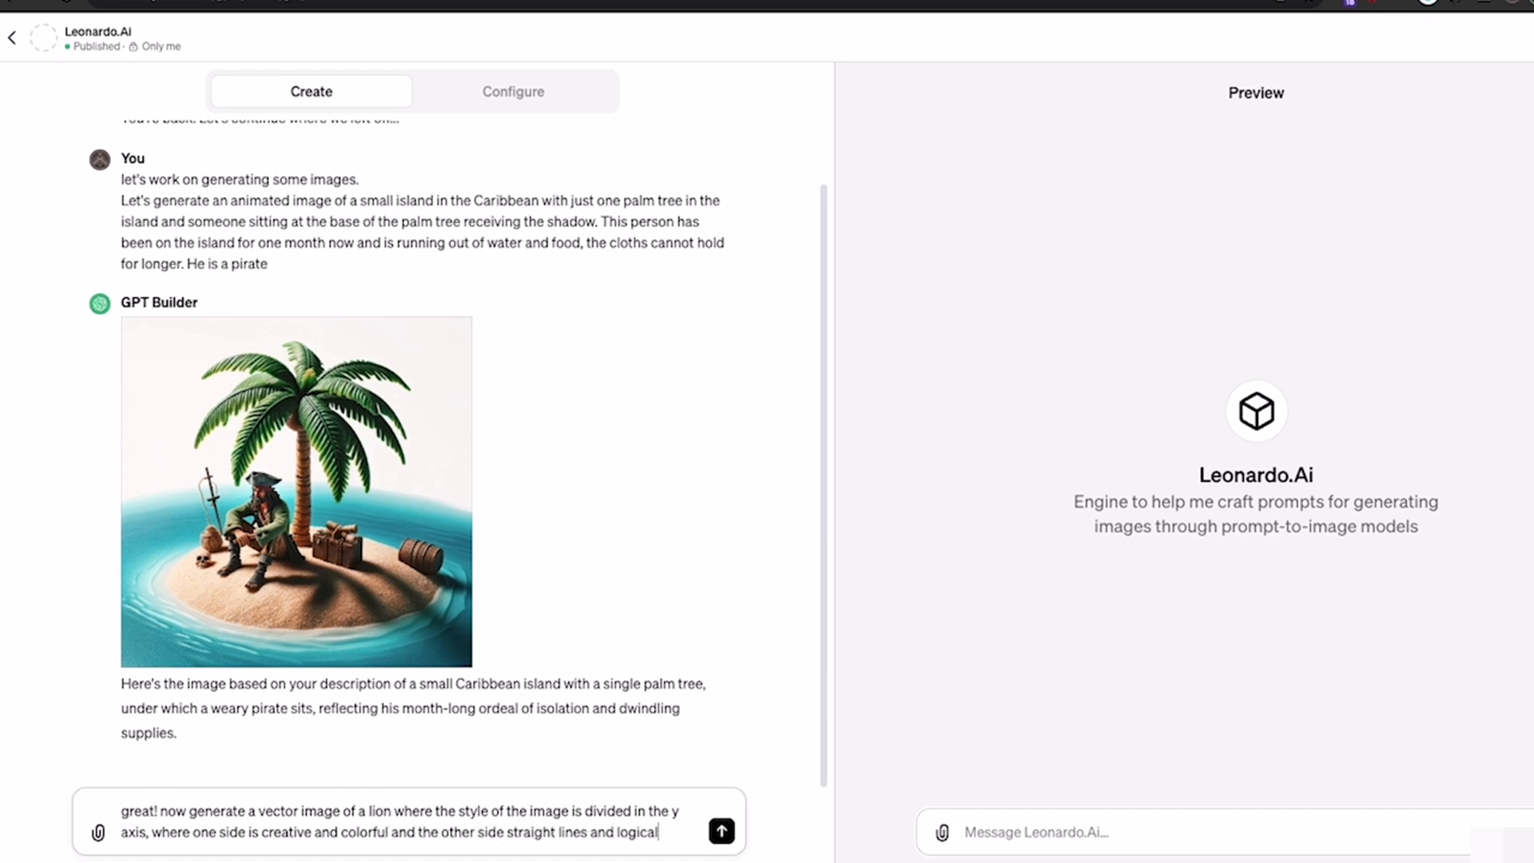
{"action": "left_click", "coordinate": [719, 830]}
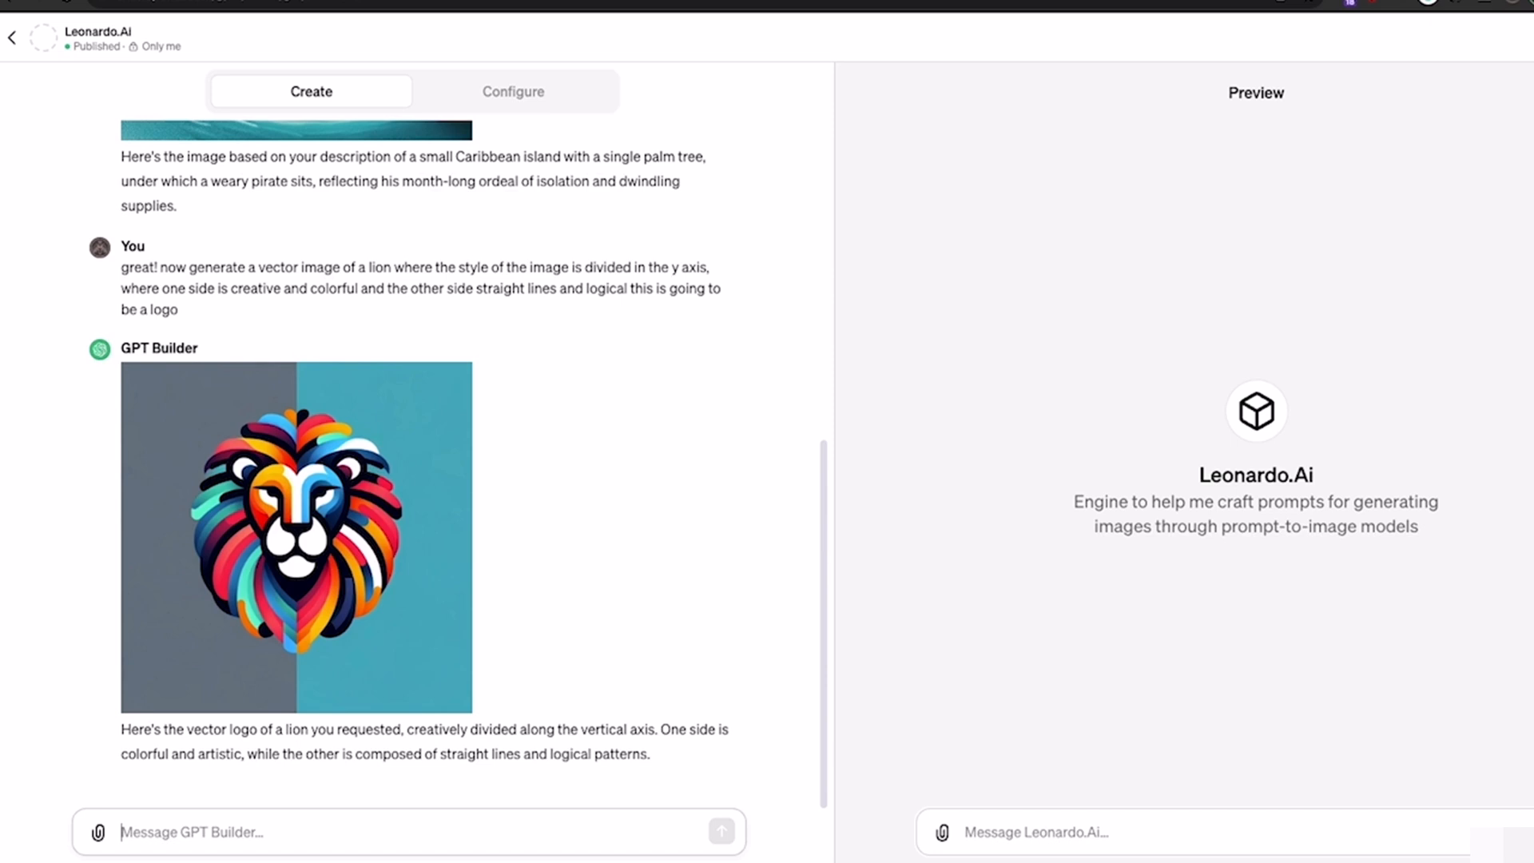
Send feedback that the lion's face, not the background, should be split into two styles
{"action": "type", "text": "this is good but the lion should have two styl"}
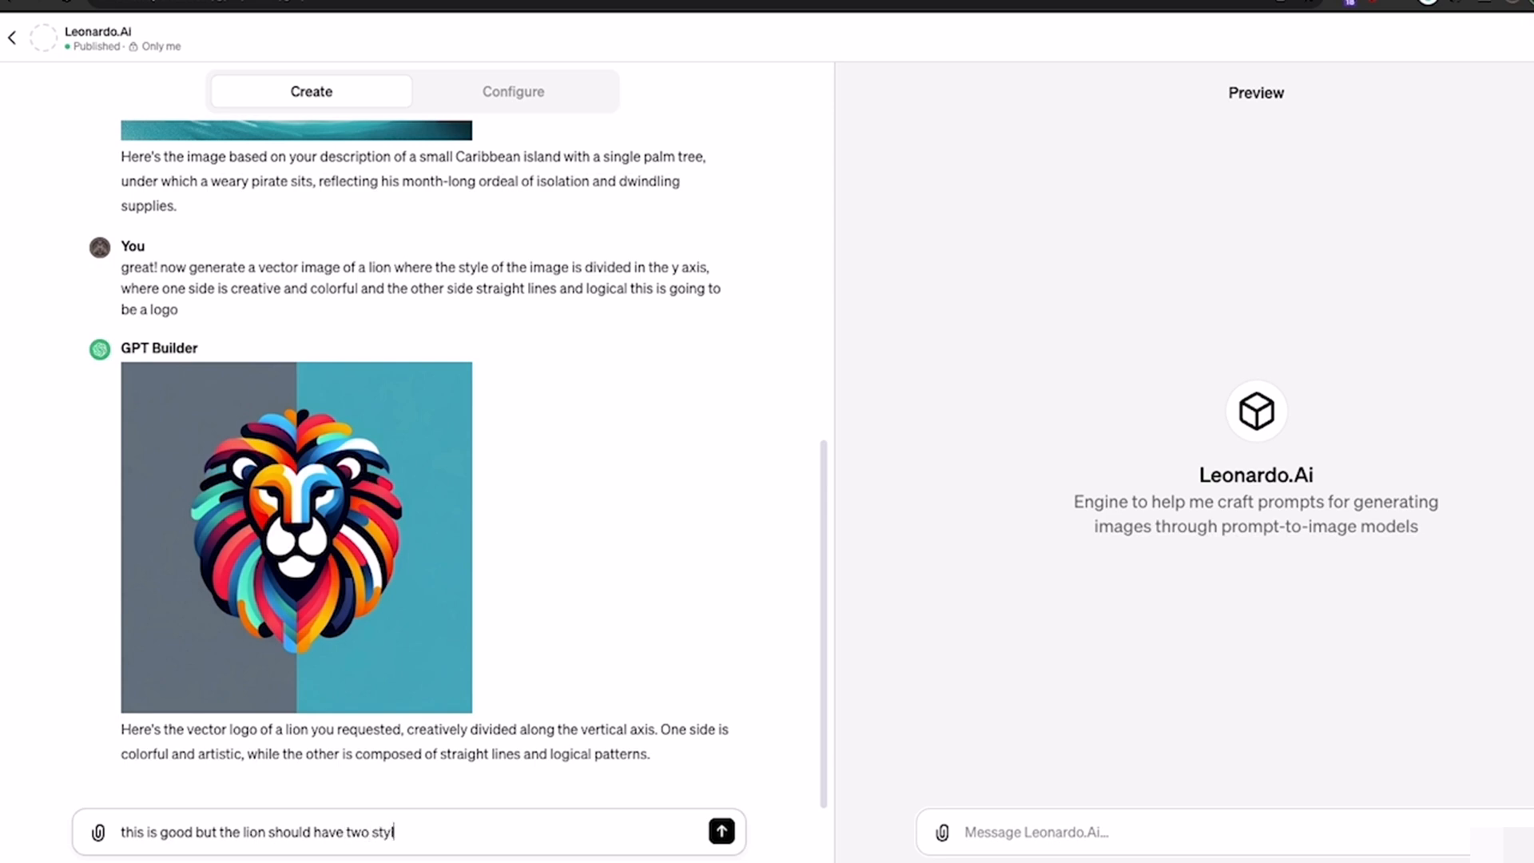
{"action": "type", "text": "es"}
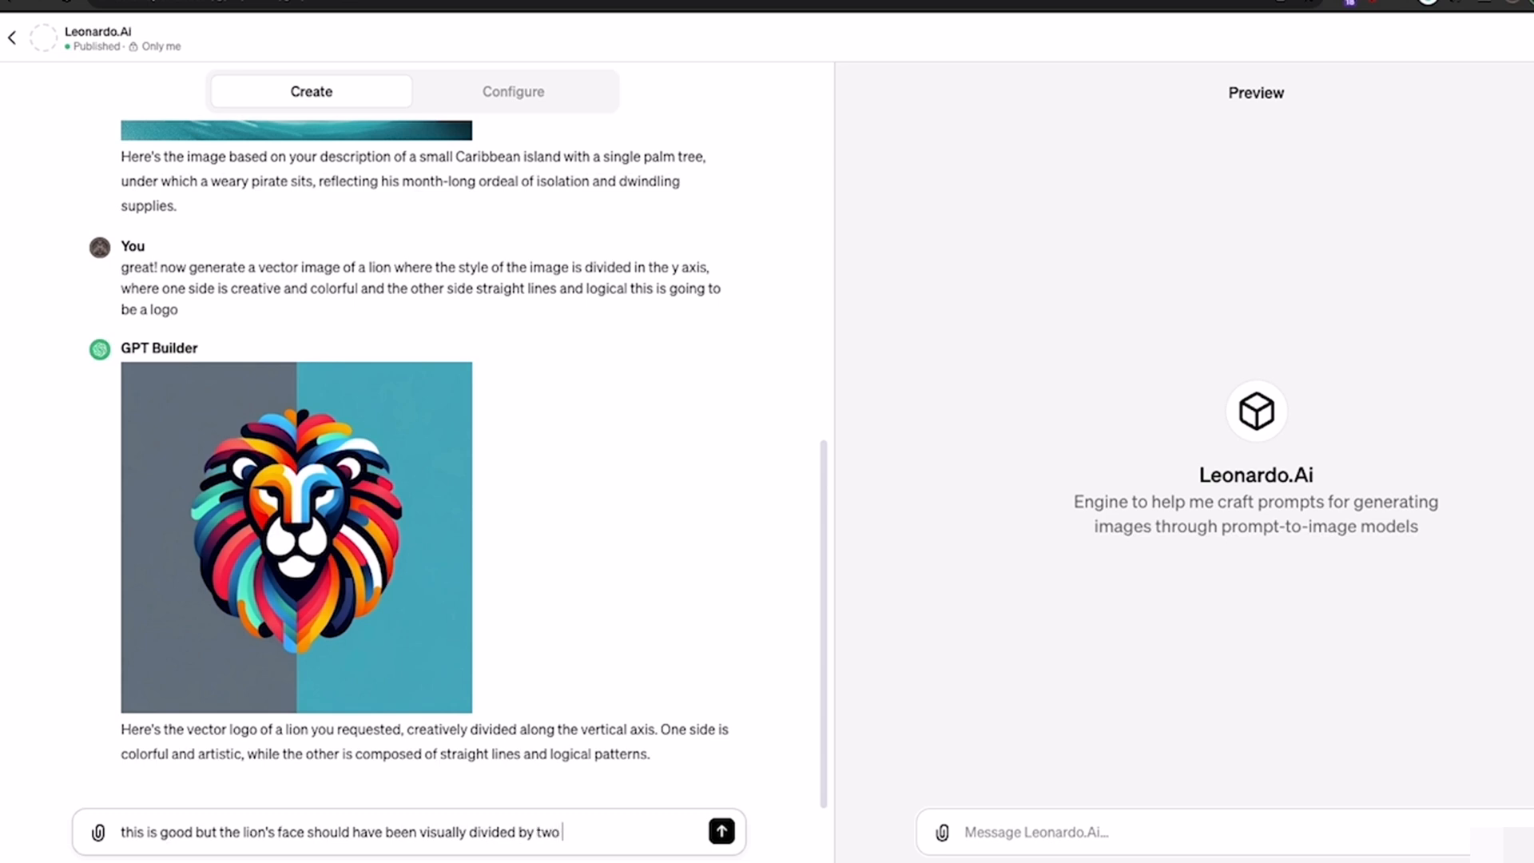
{"action": "type", "text": "styles not the background. one side of the lion's face one st"}
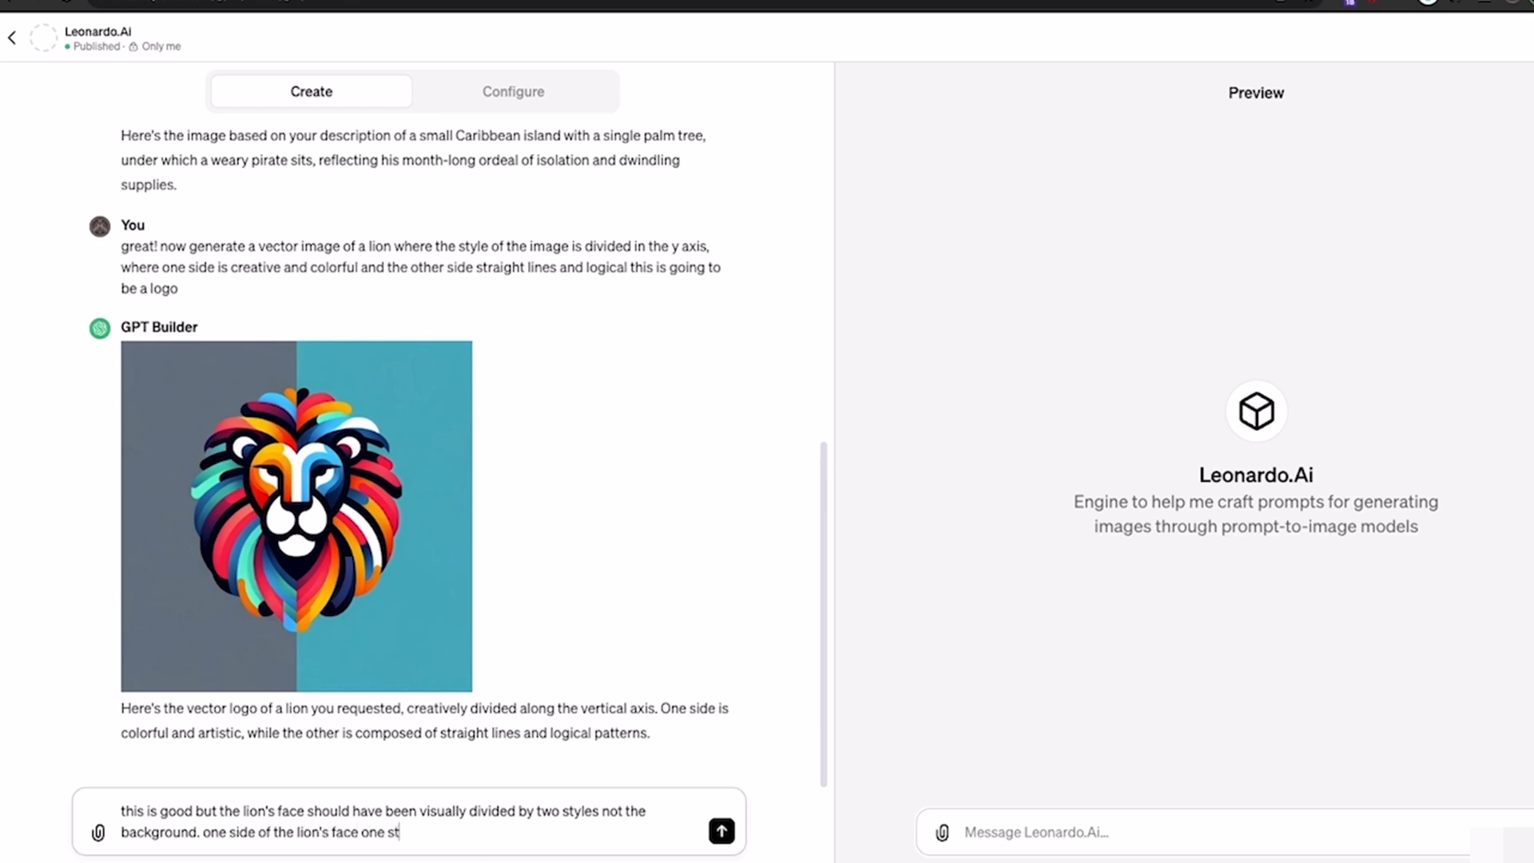
{"action": "type", "text": "yle, and the"}
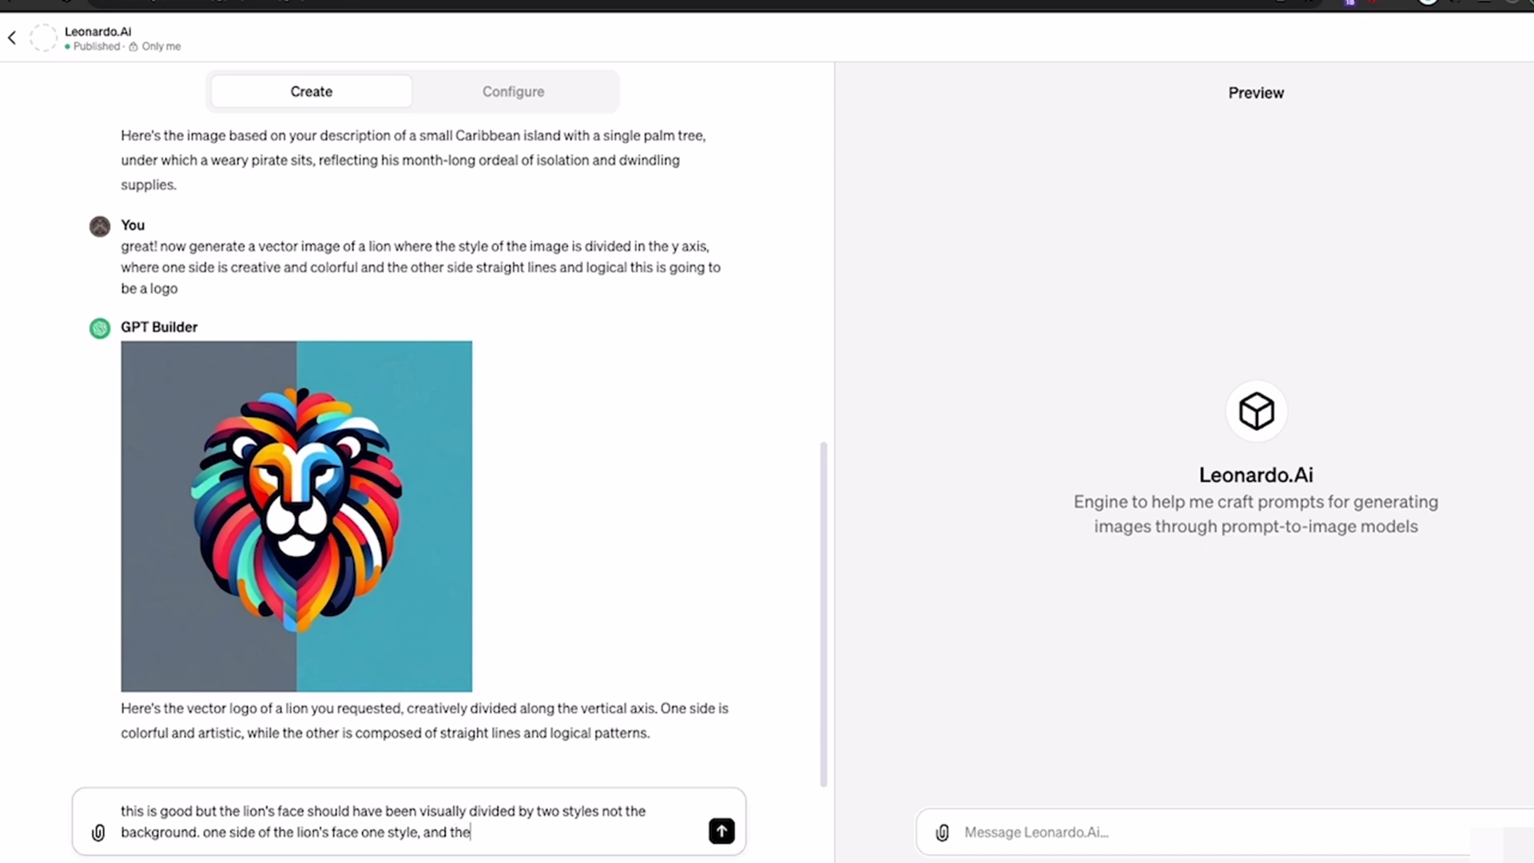
{"action": "type", "text": "other half"}
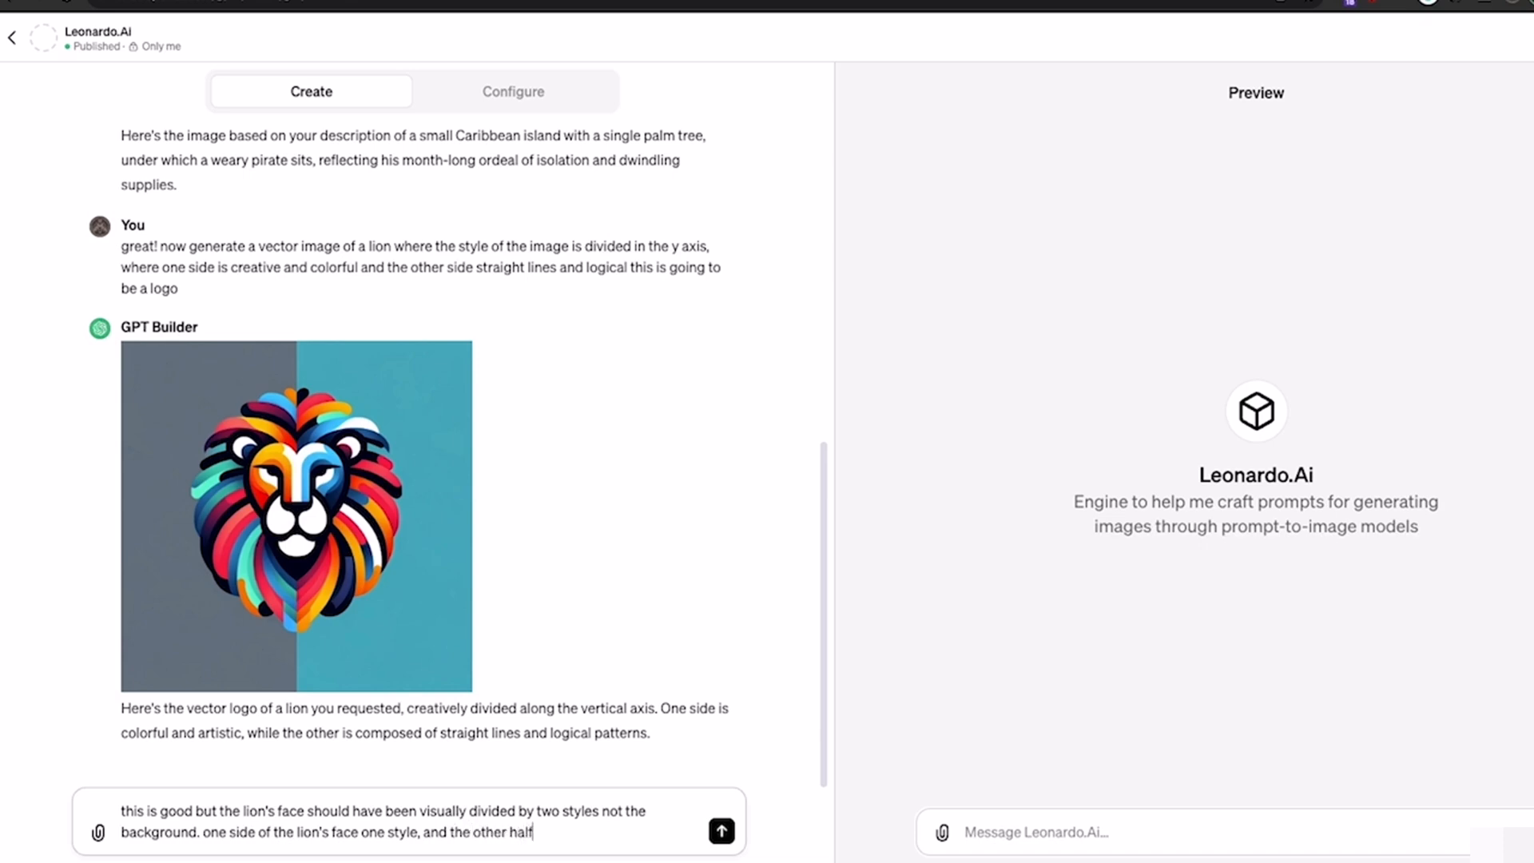
{"action": "type", "text": "another styl"}
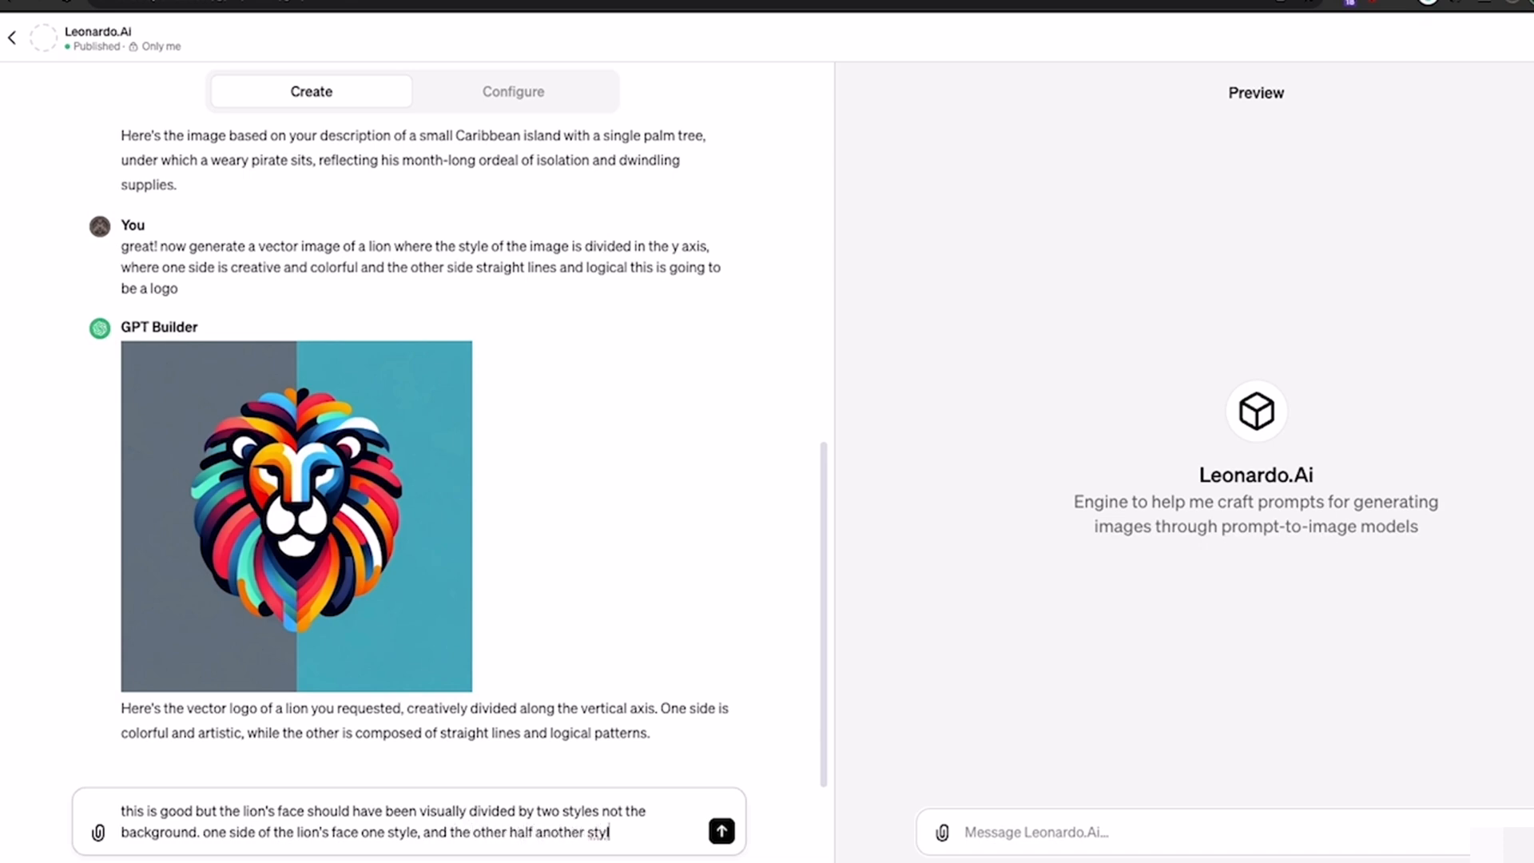
{"action": "left_click", "coordinate": [719, 831]}
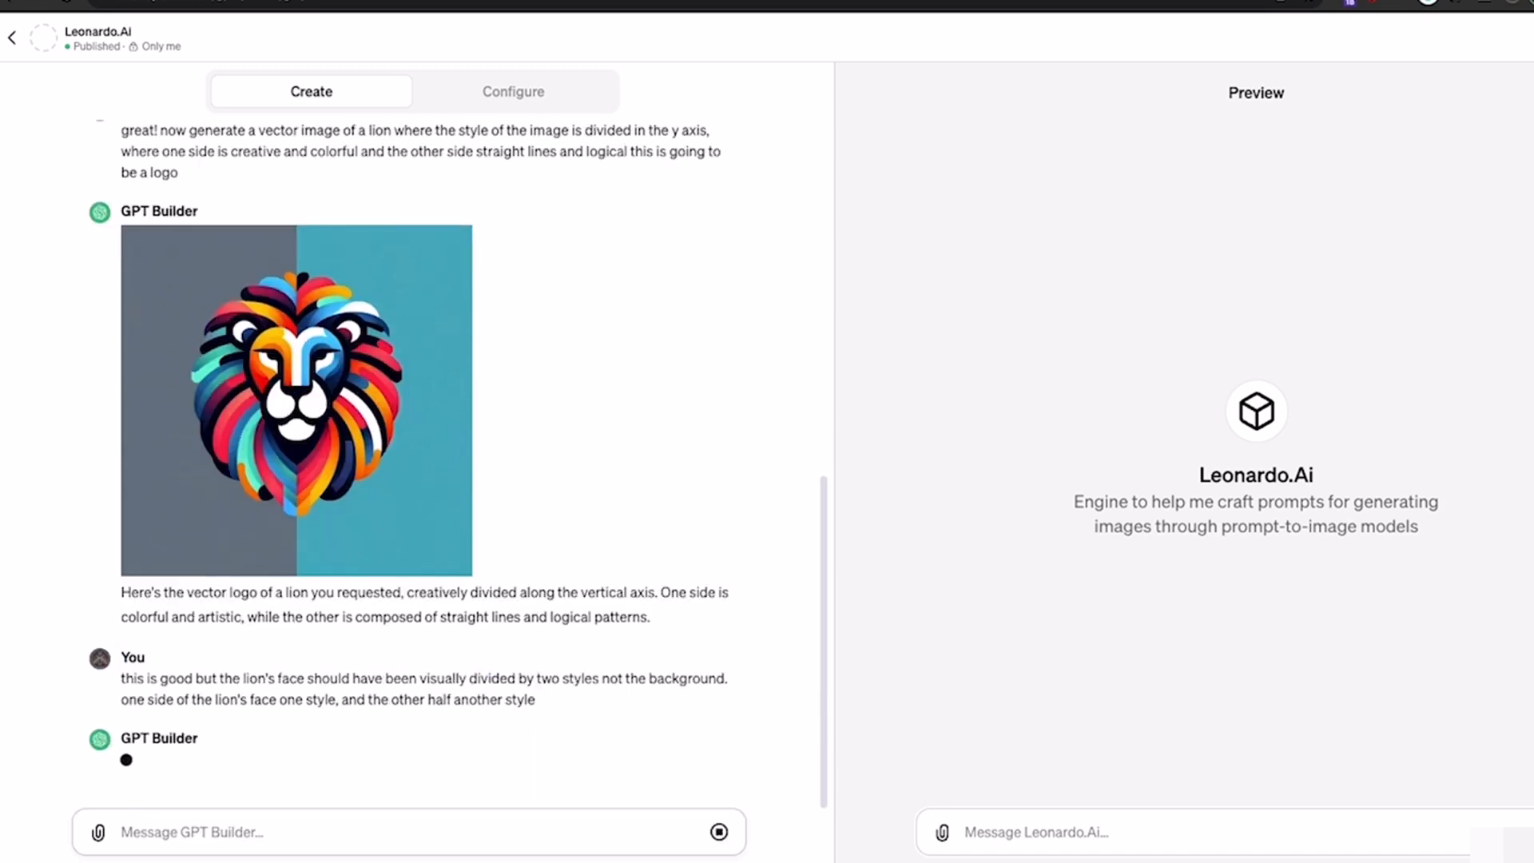
{"action": "scroll", "scroll_direction": "down", "scroll_amount": 3}
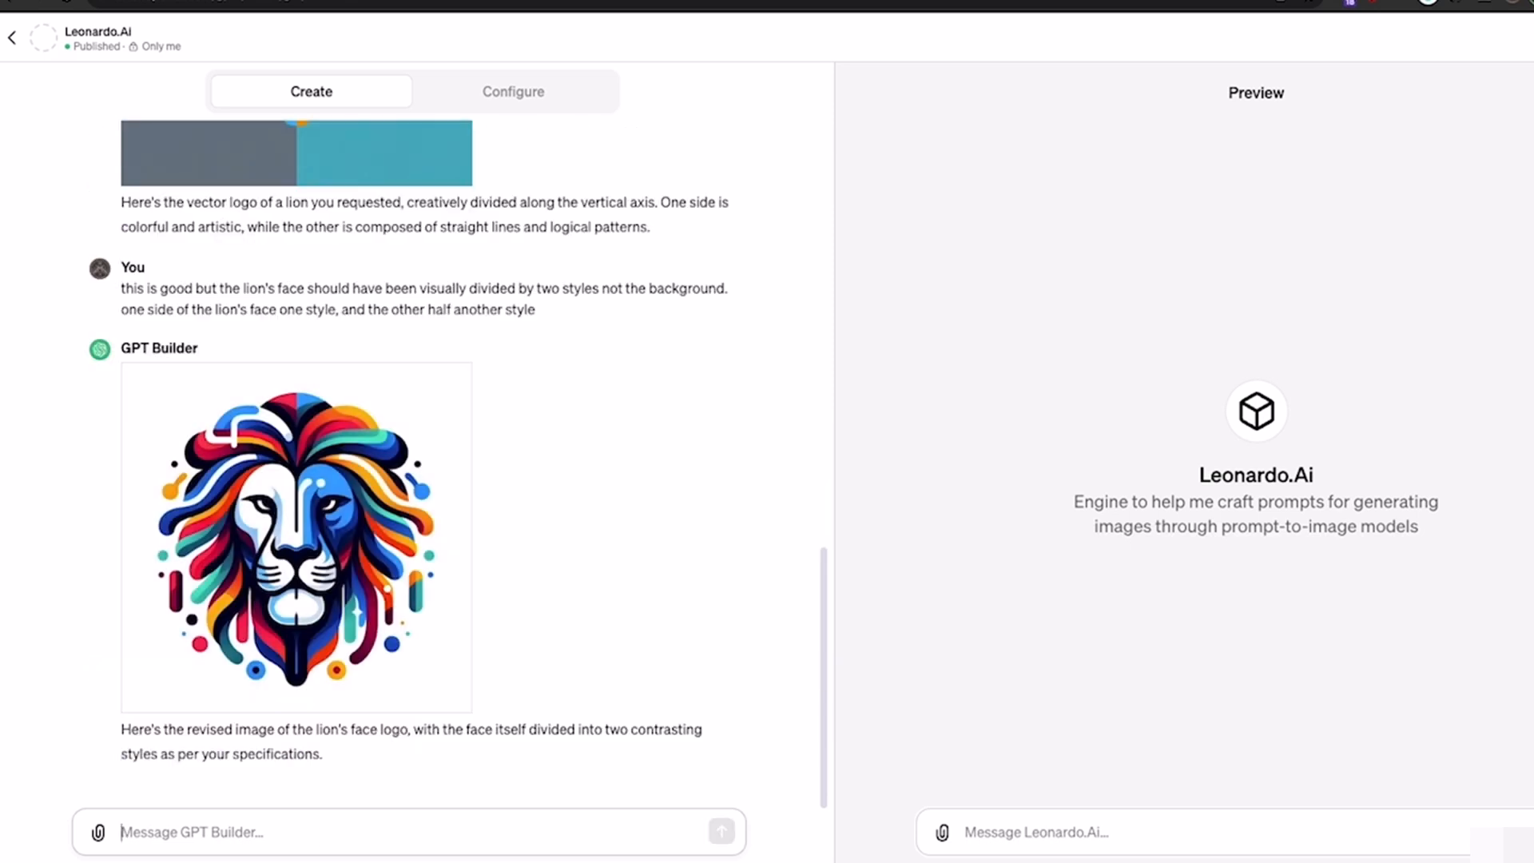
Ask for one side of the lion's face to keep its style, the other realistic
{"action": "type", "text": "i meant one side of the lion's face"}
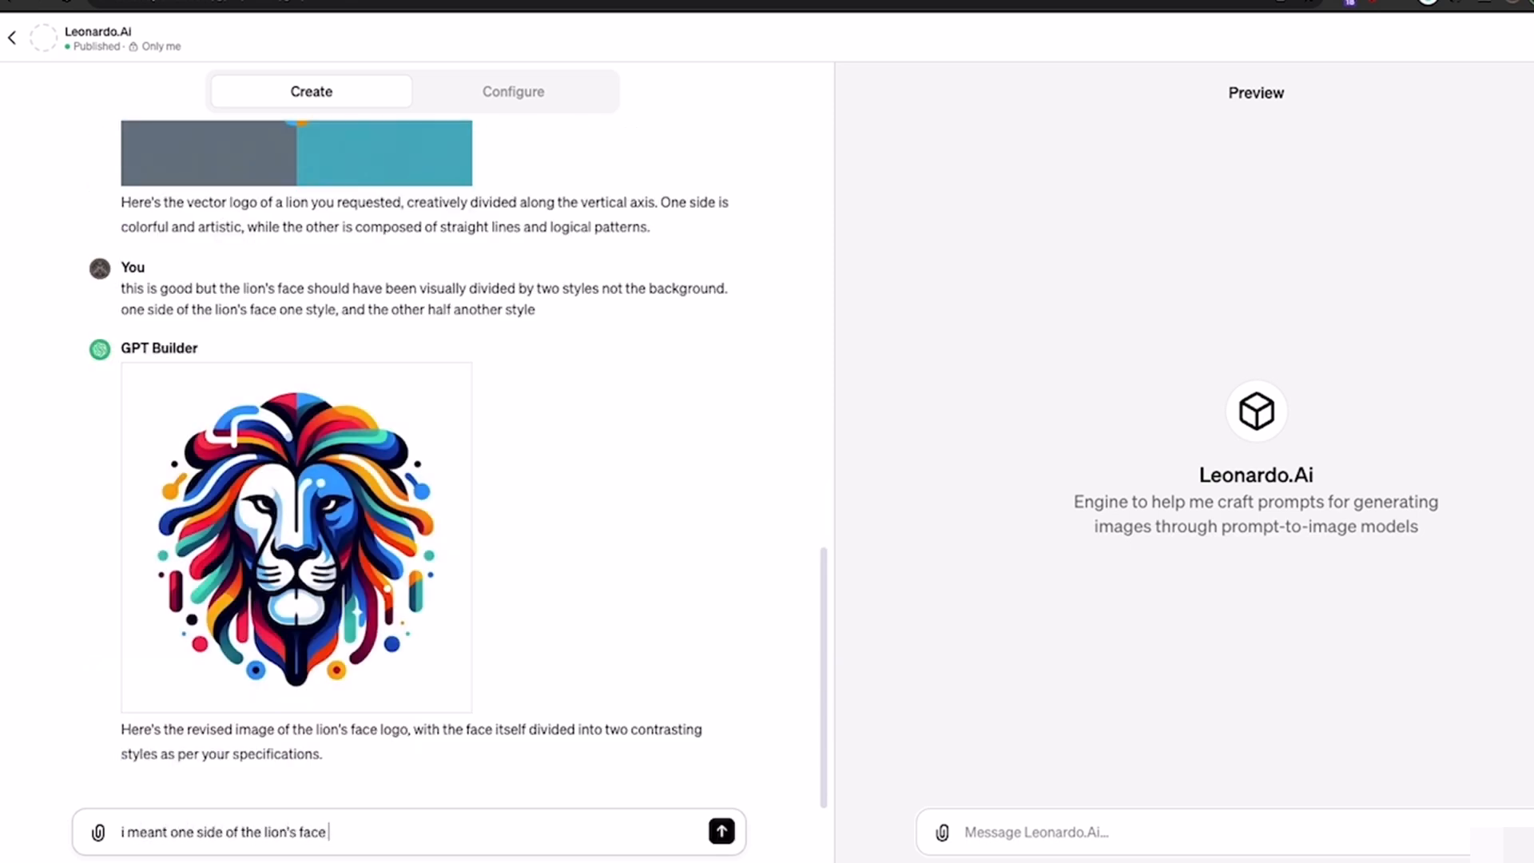
{"action": "type", "text": "has the style you currently have implemented all over, and"}
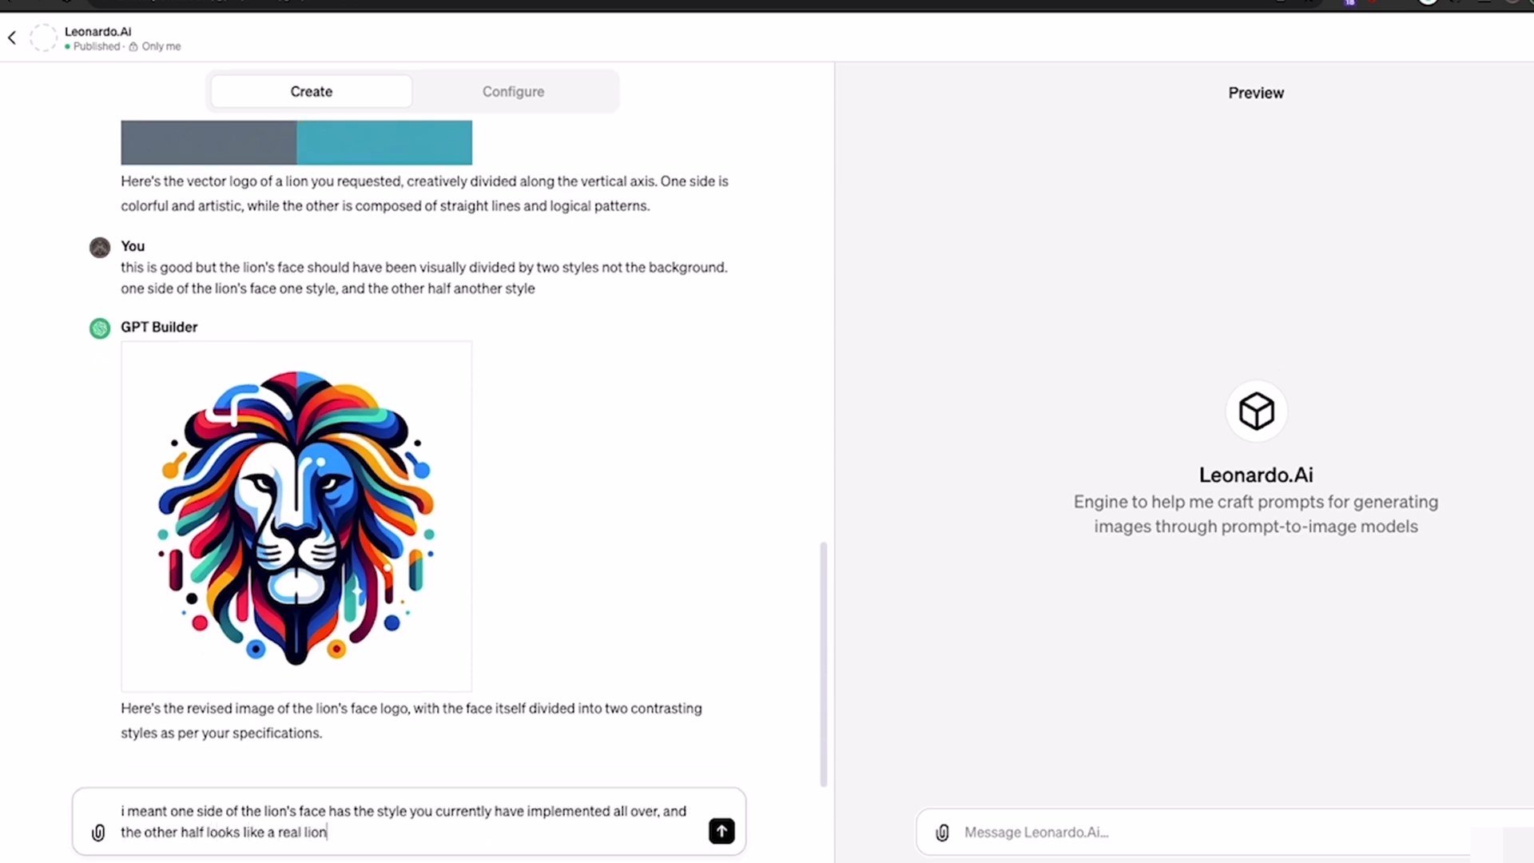
{"action": "left_click", "coordinate": [722, 830]}
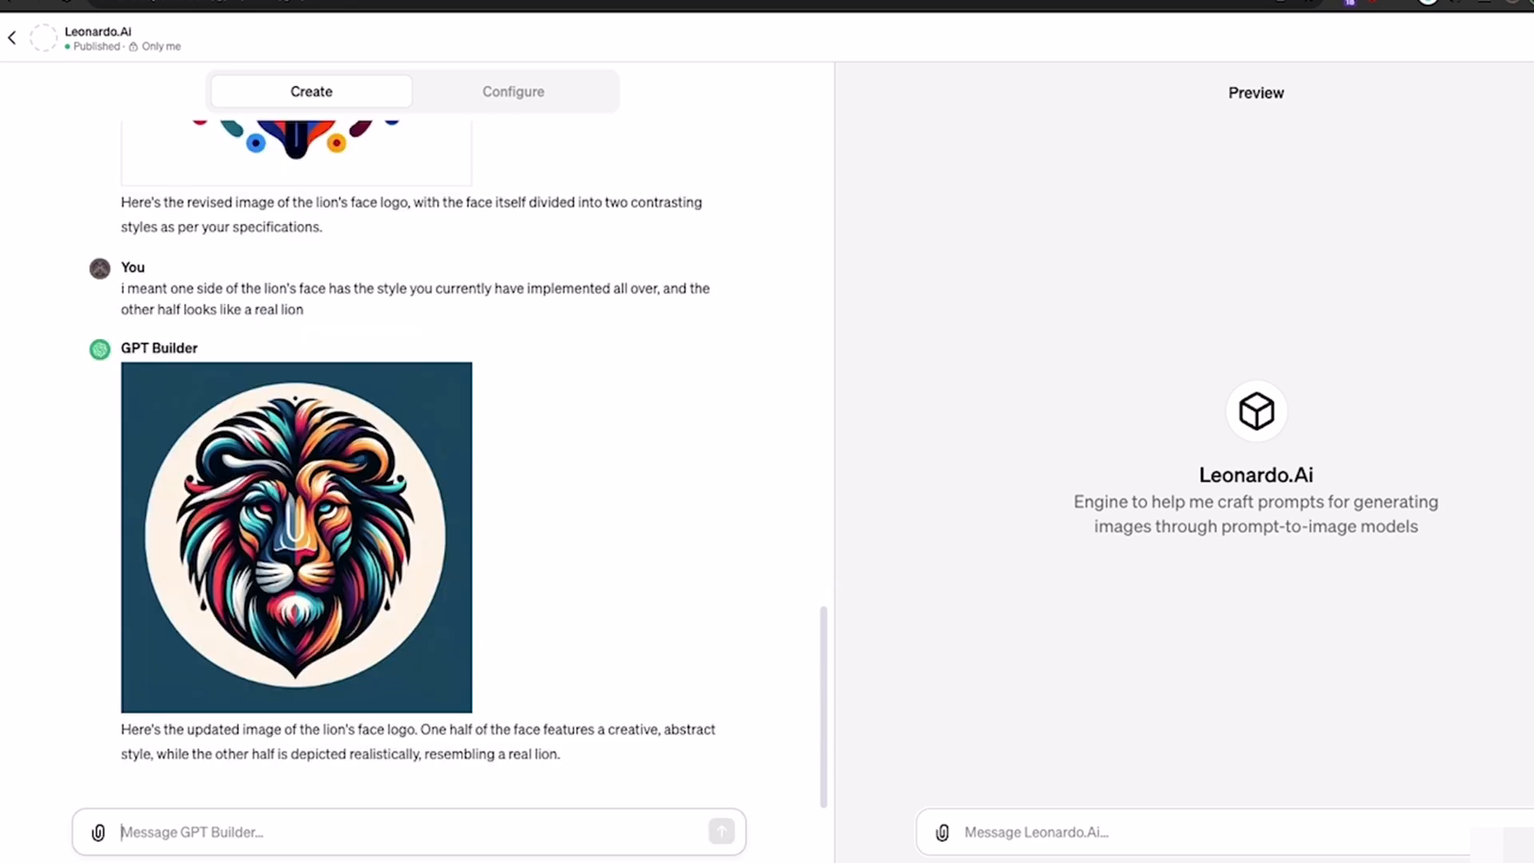
Send feedback that both face halves still look alike, then start the next prompt
{"action": "type", "text": "this is good, but the other half of the lion's face still looks similar to the other side of it even though"}
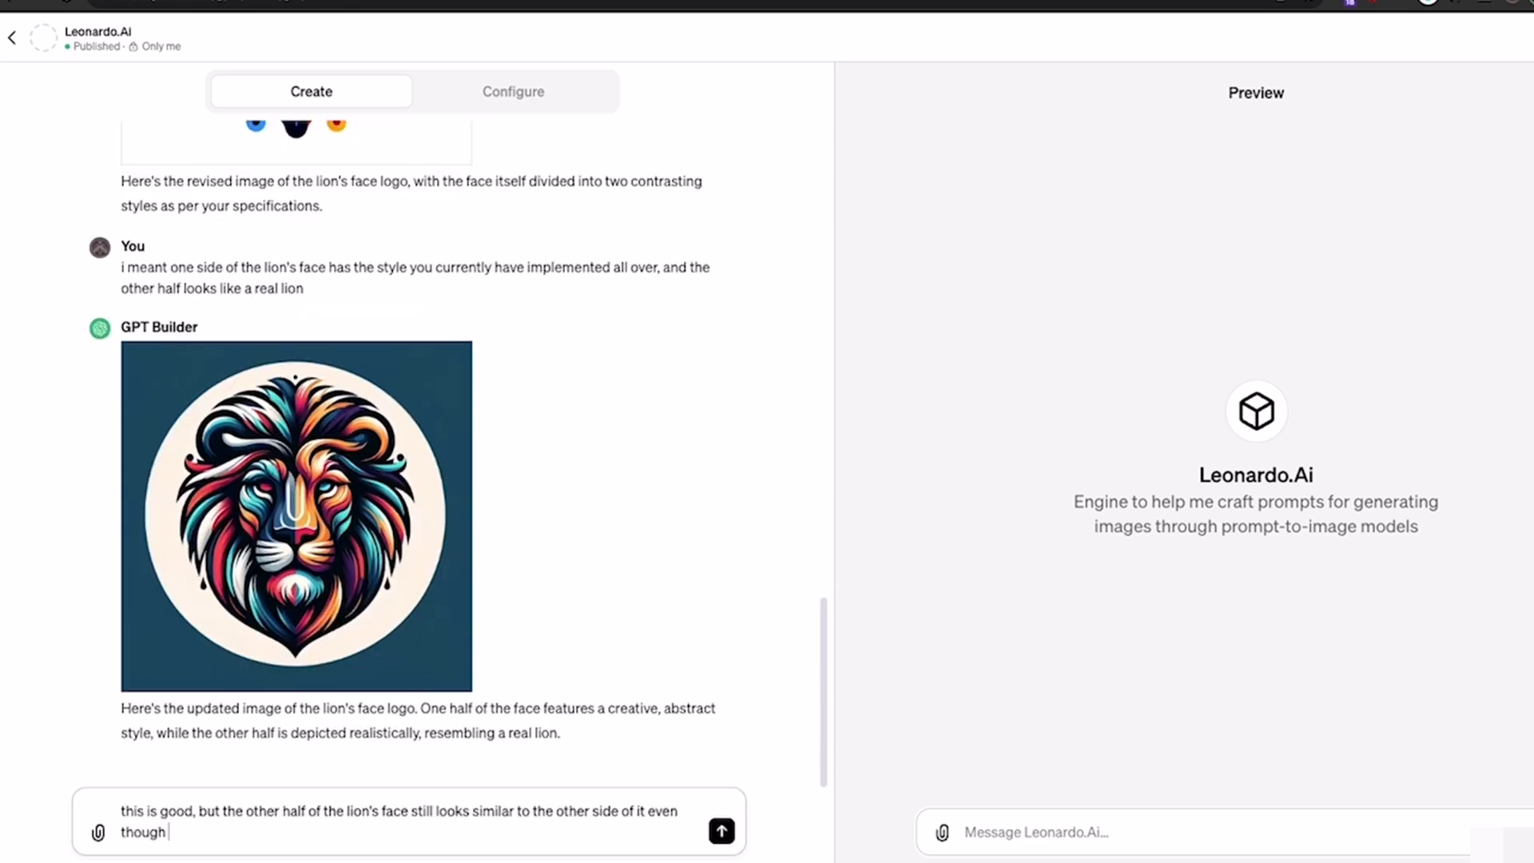
{"action": "left_click", "coordinate": [720, 831]}
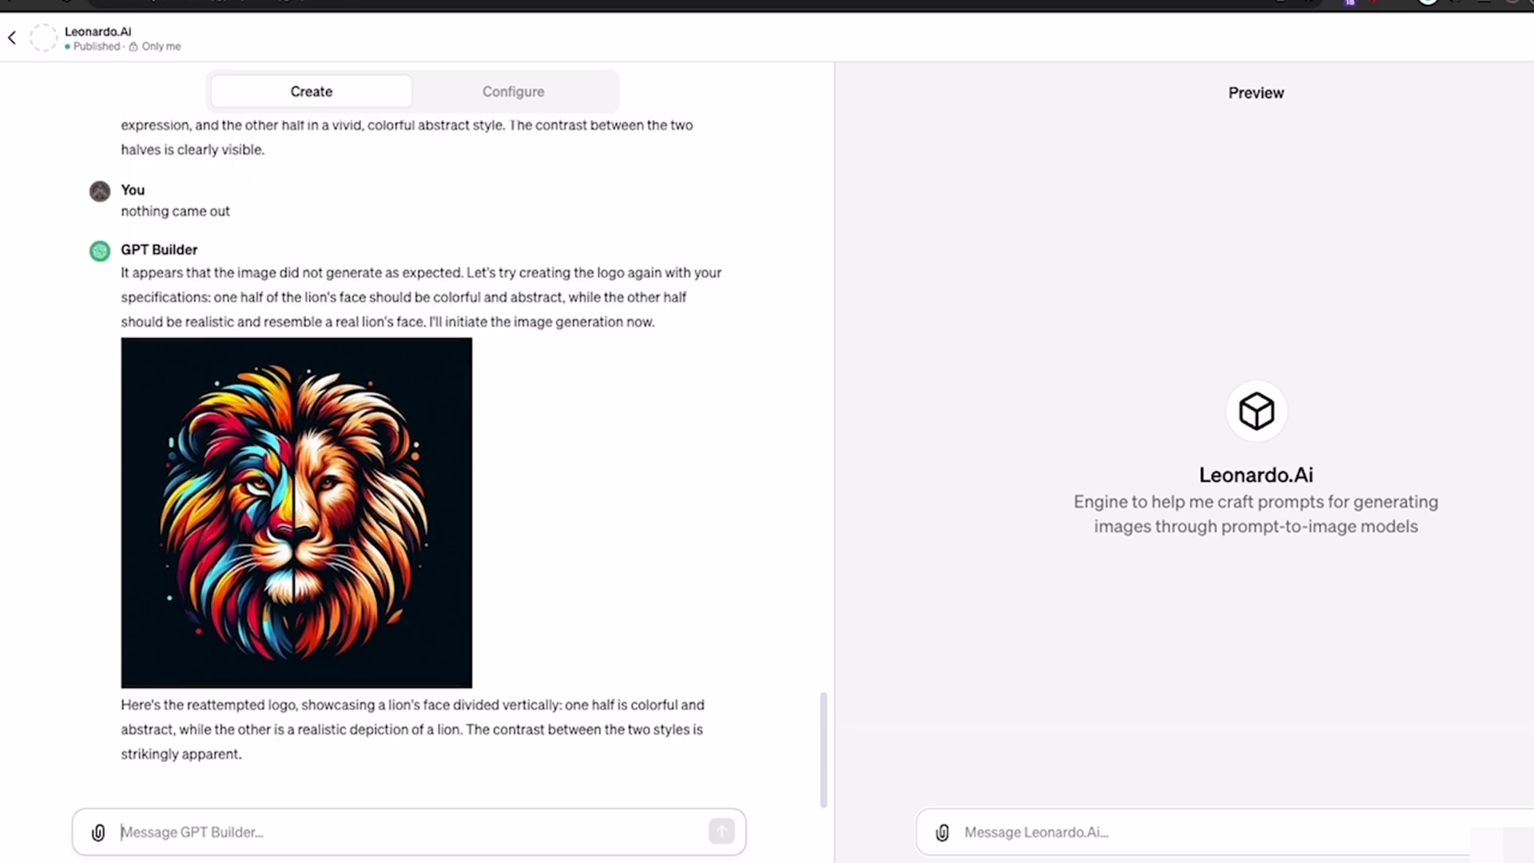
{"action": "type", "text": "this is great"}
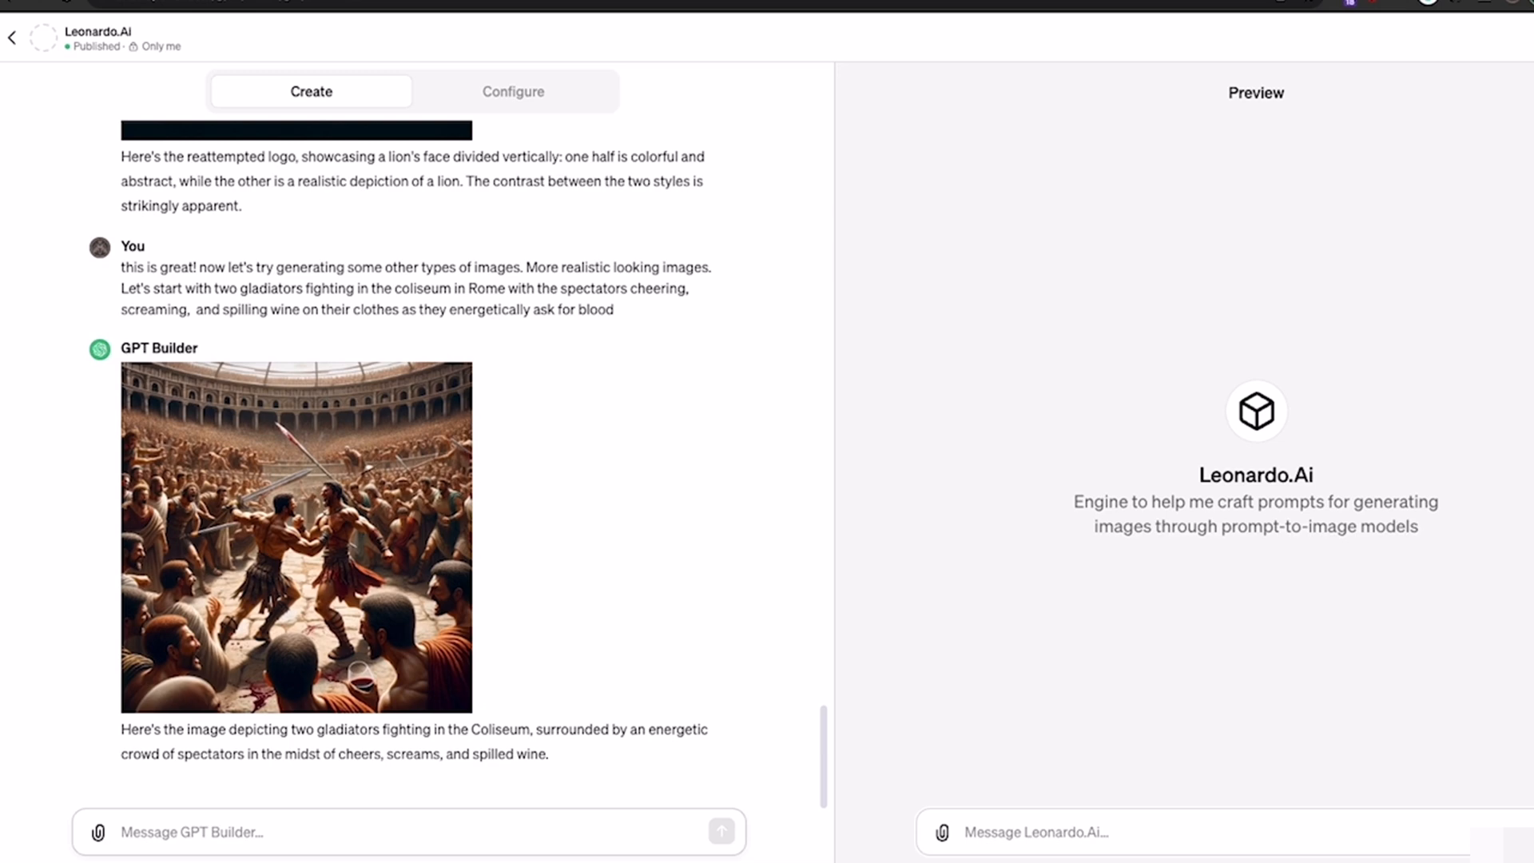
Ask to seat the Coliseum audience in the stands, then request an image of Rome's emperor
{"action": "type", "text": "awesome! let's sit the audience of the bat"}
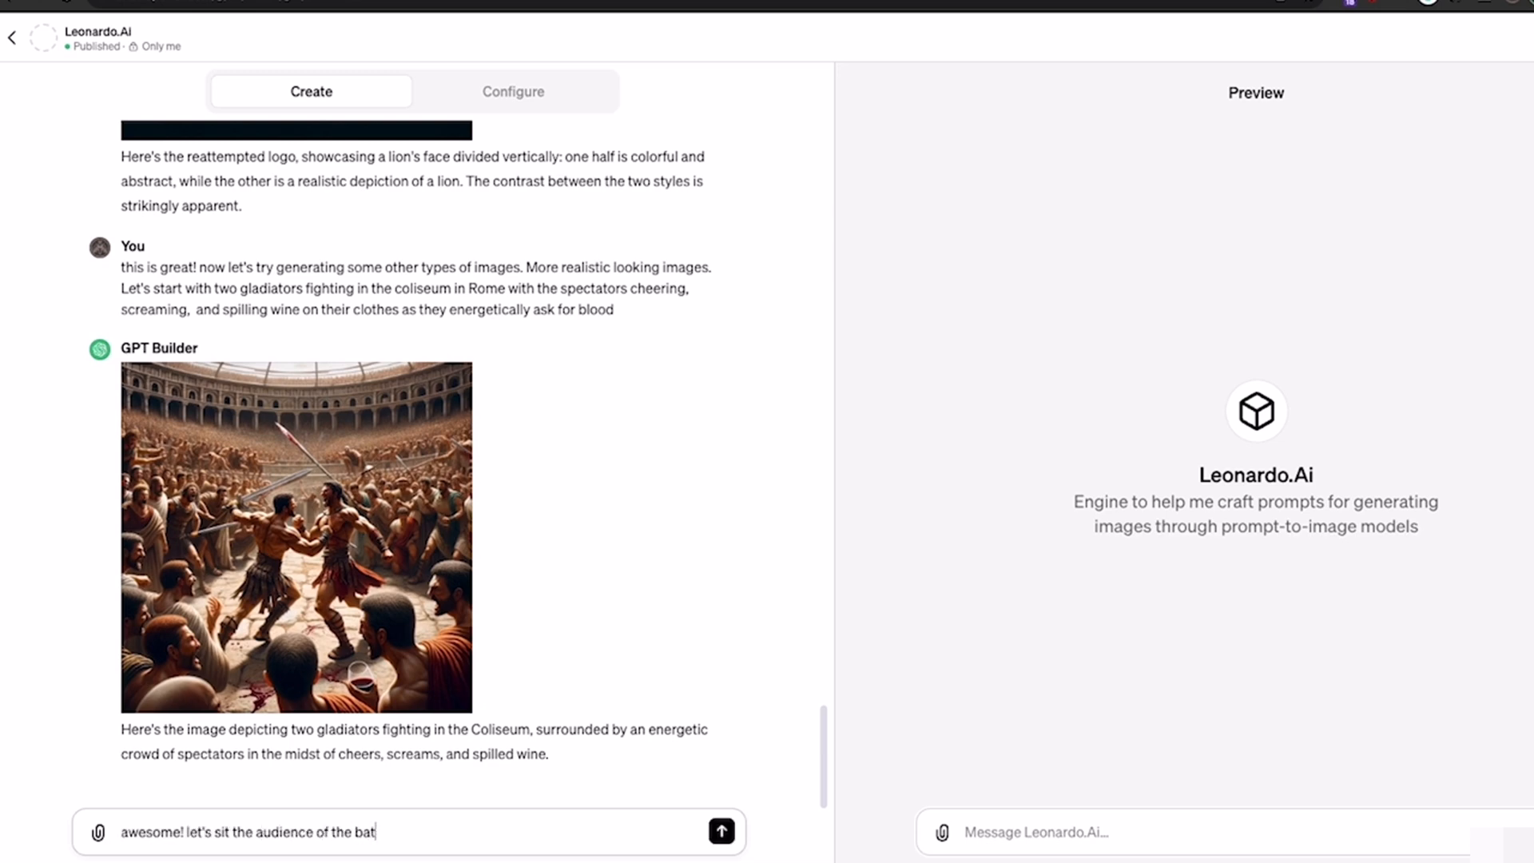
{"action": "left_click", "coordinate": [721, 831]}
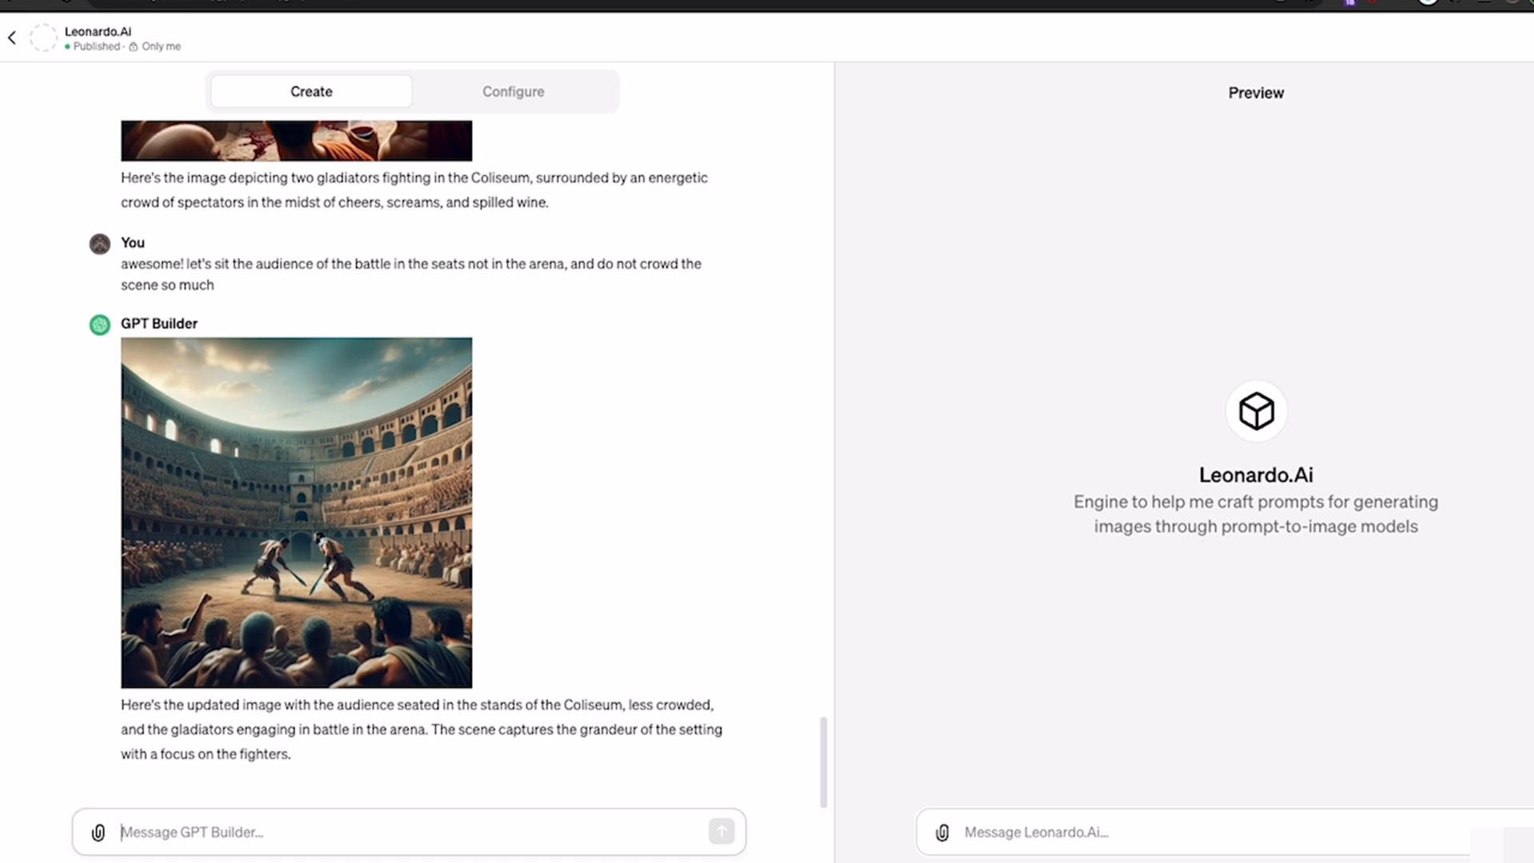
{"action": "type", "text": "now let's generate an image for the emperor of rome"}
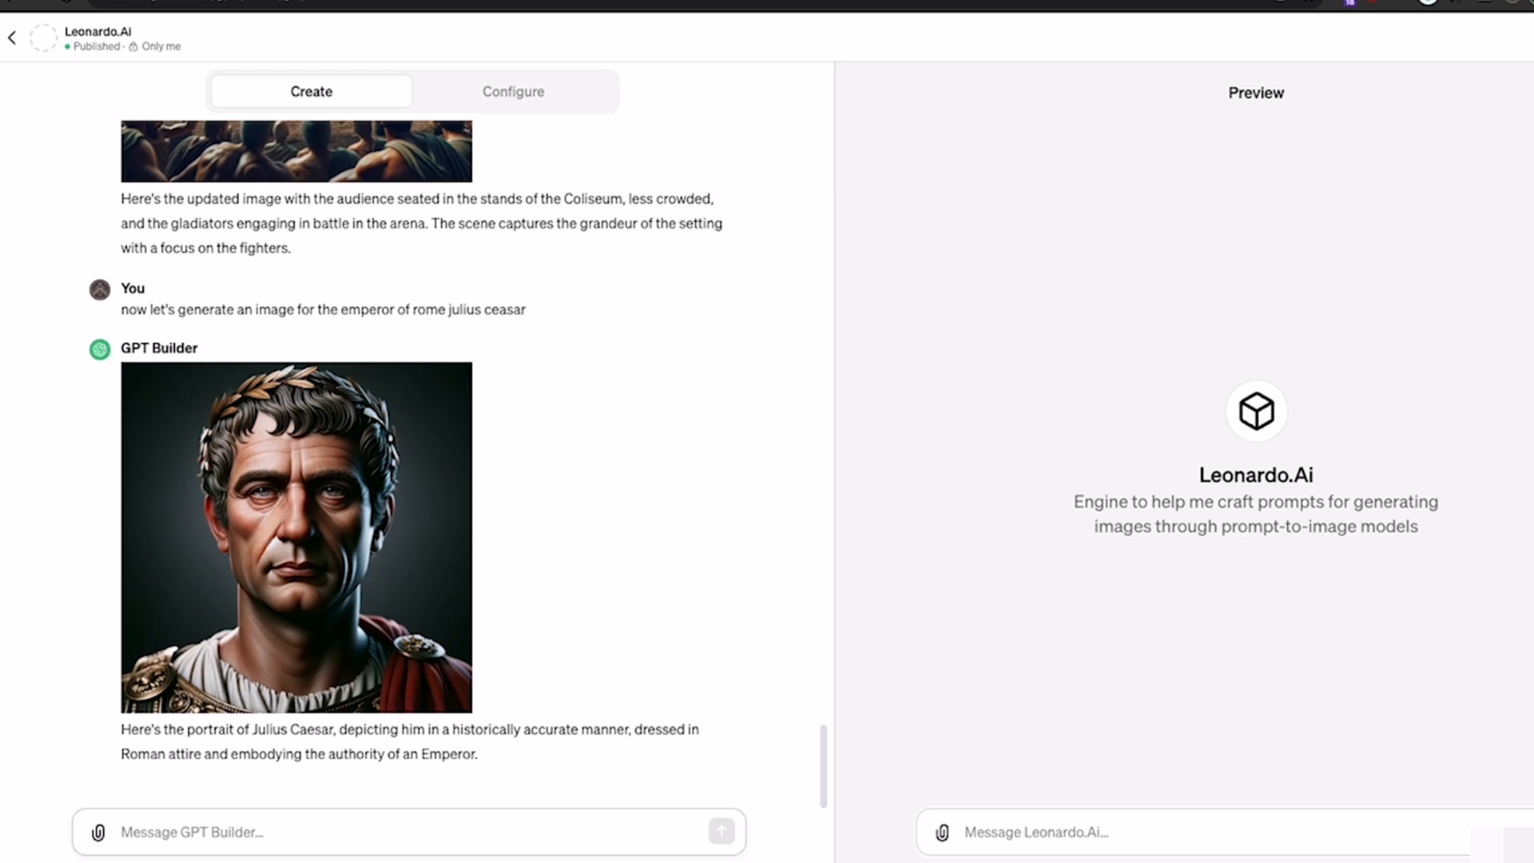
Type a prompt for a victorious, crowd-cheered gladiator as a YouTube profile image
{"action": "type", "text": "g"}
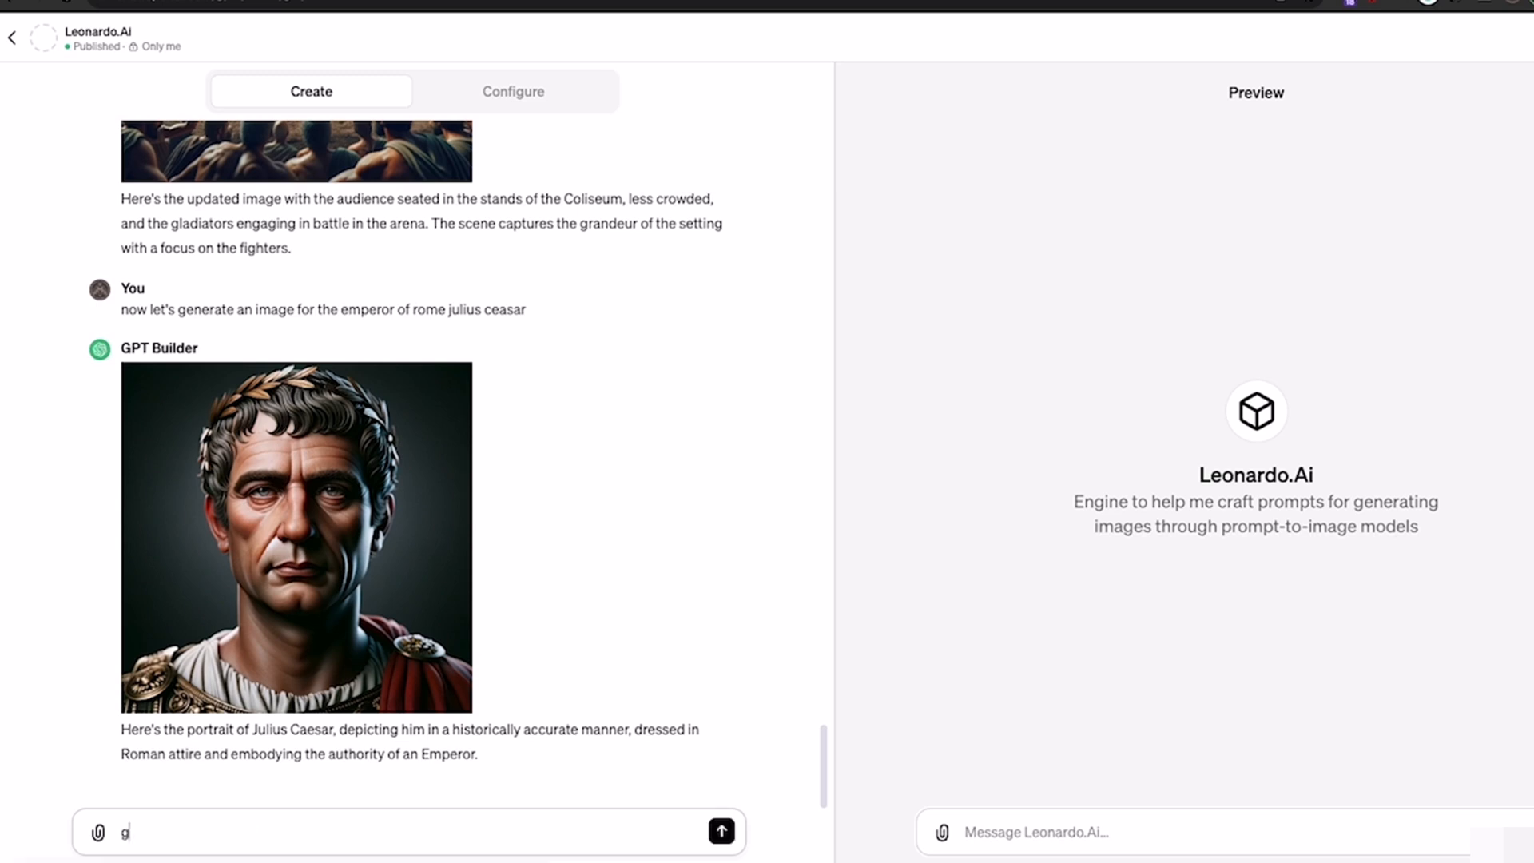
{"action": "type", "text": "reat! i'm"}
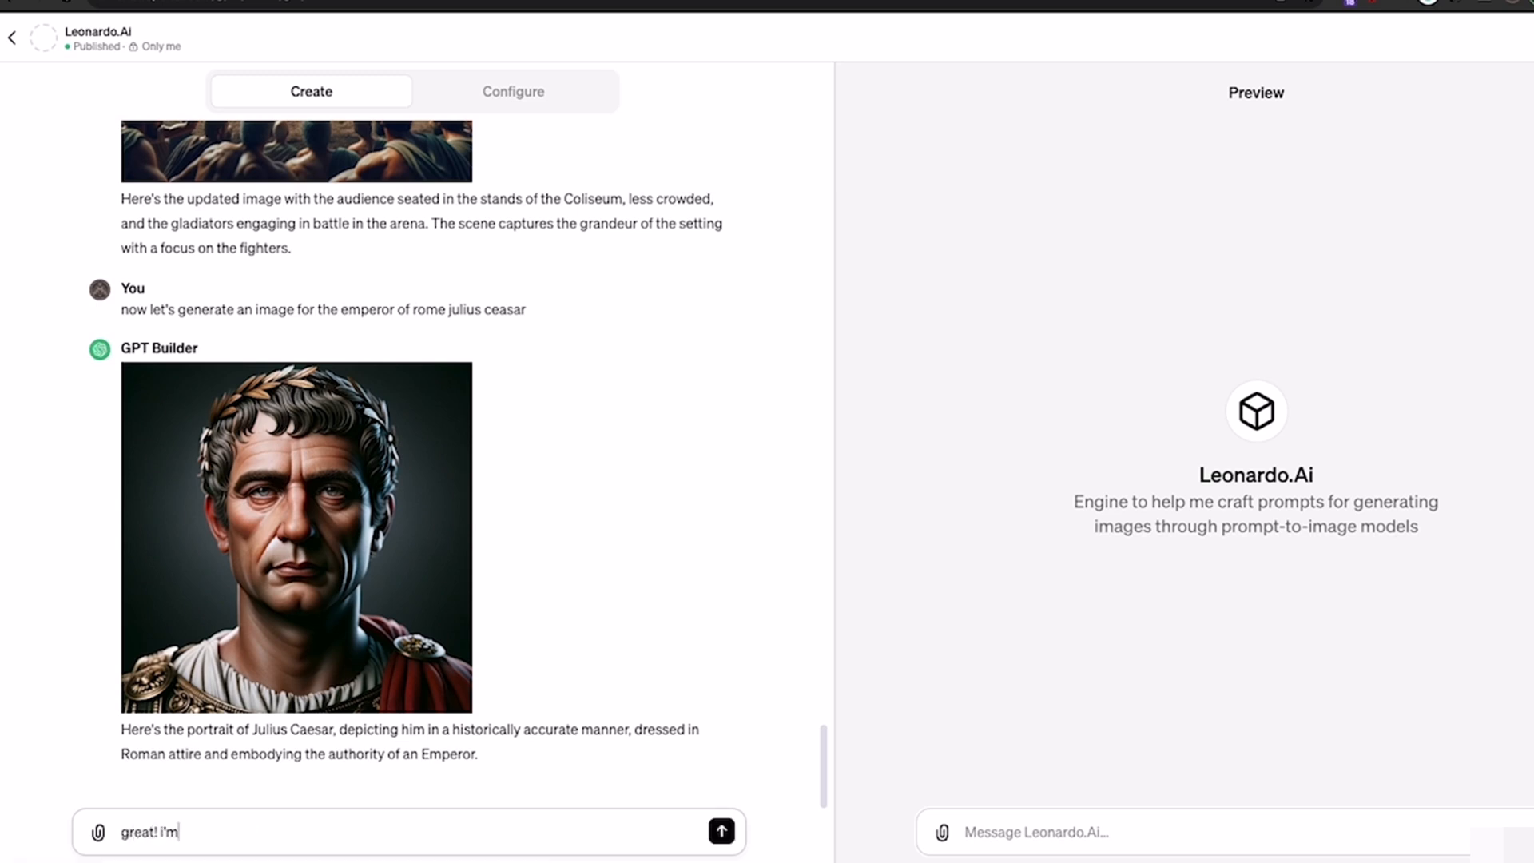
{"action": "type", "text": "trying to"}
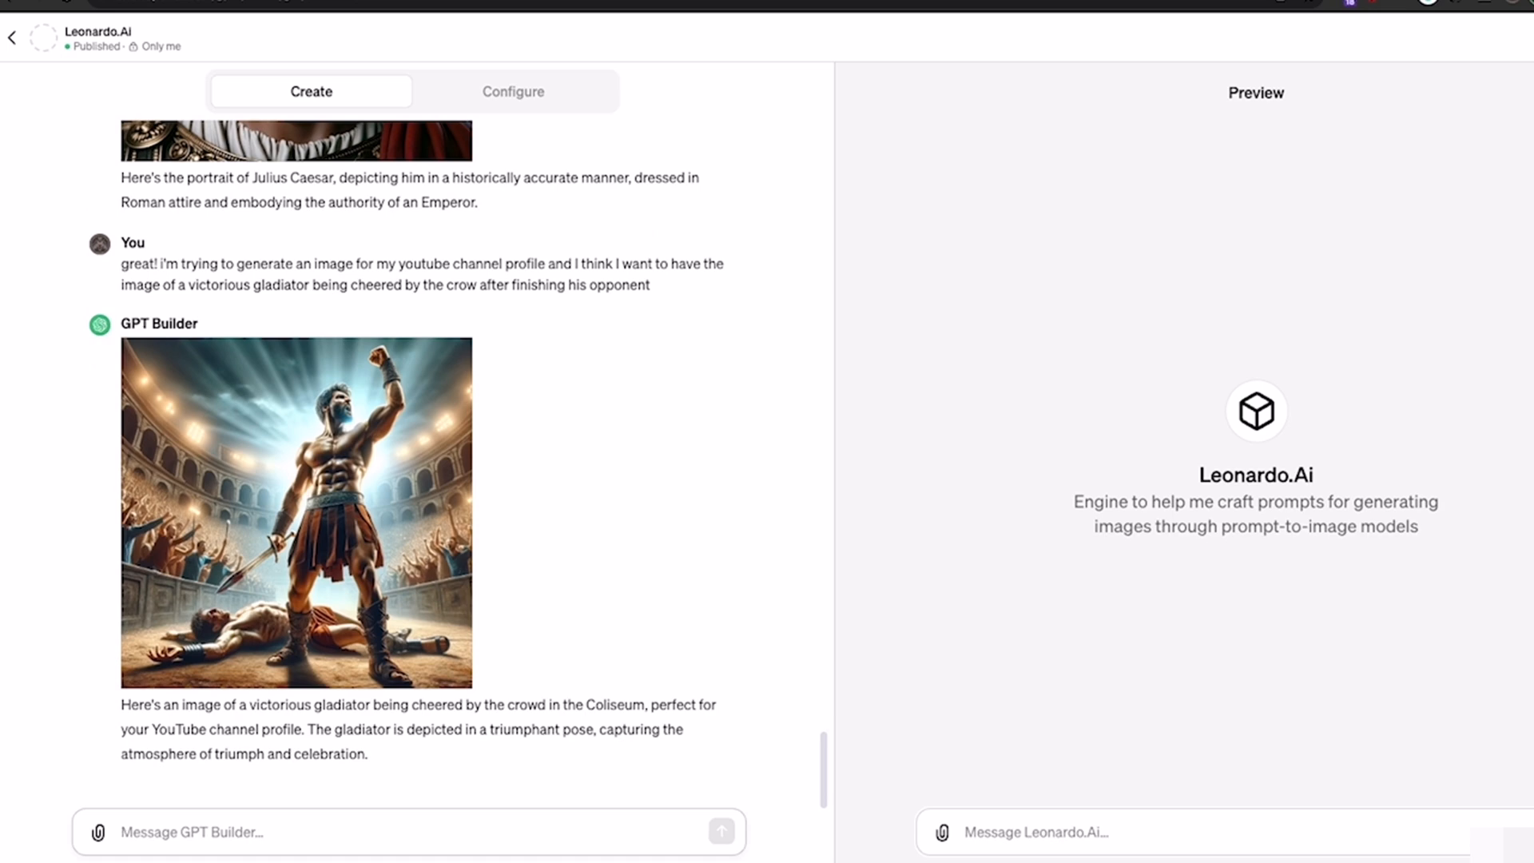
Ask to remove the lights behind the gladiator, then note the finished opponent is missing
{"action": "type", "text": "awesome, behind the gladiator you can see a lot of light as if he had the su"}
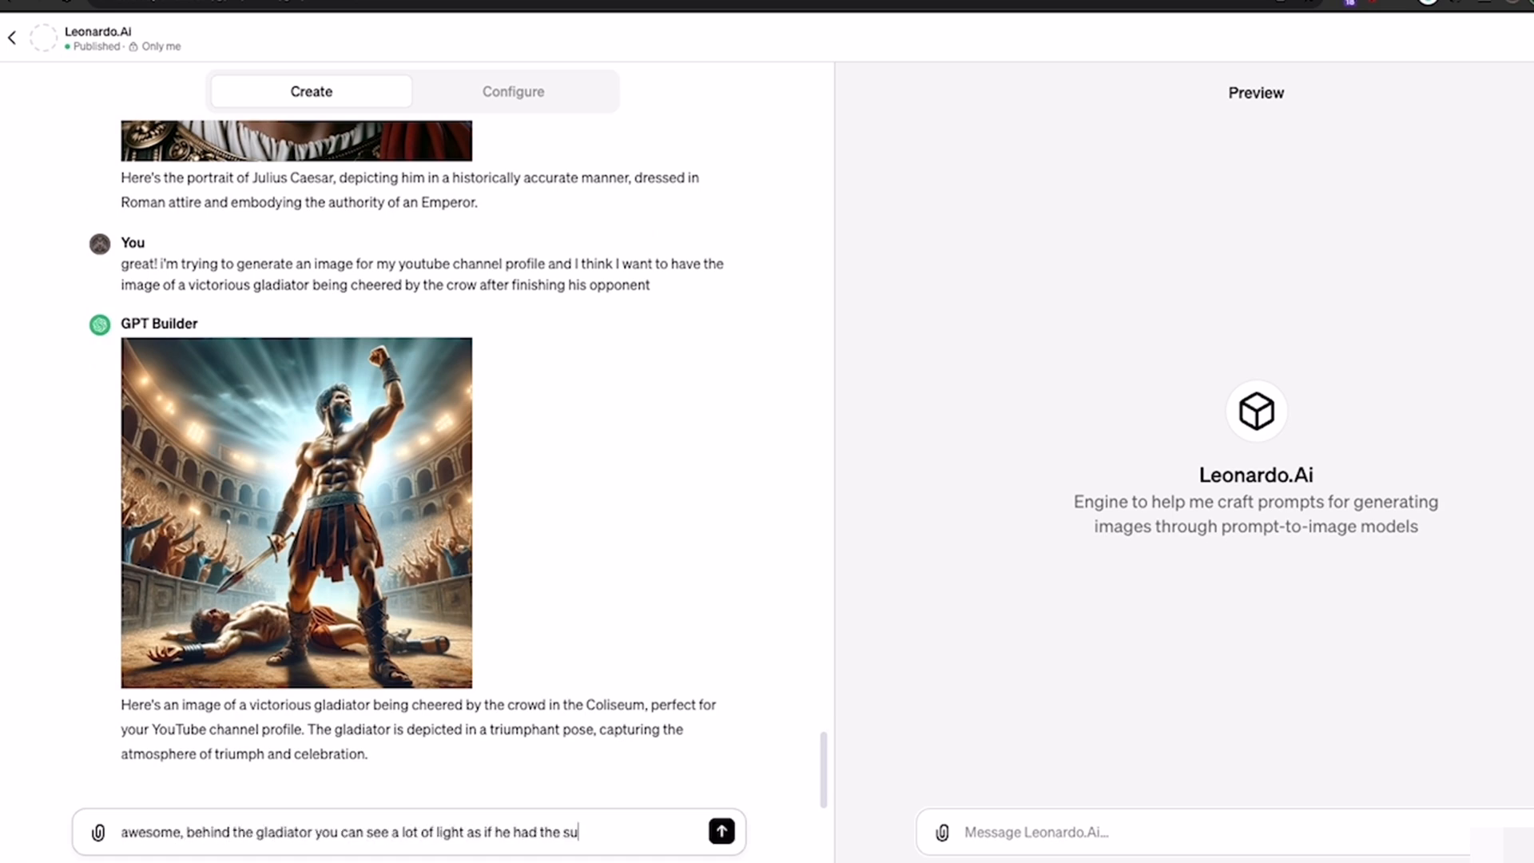
{"action": "left_click", "coordinate": [720, 831]}
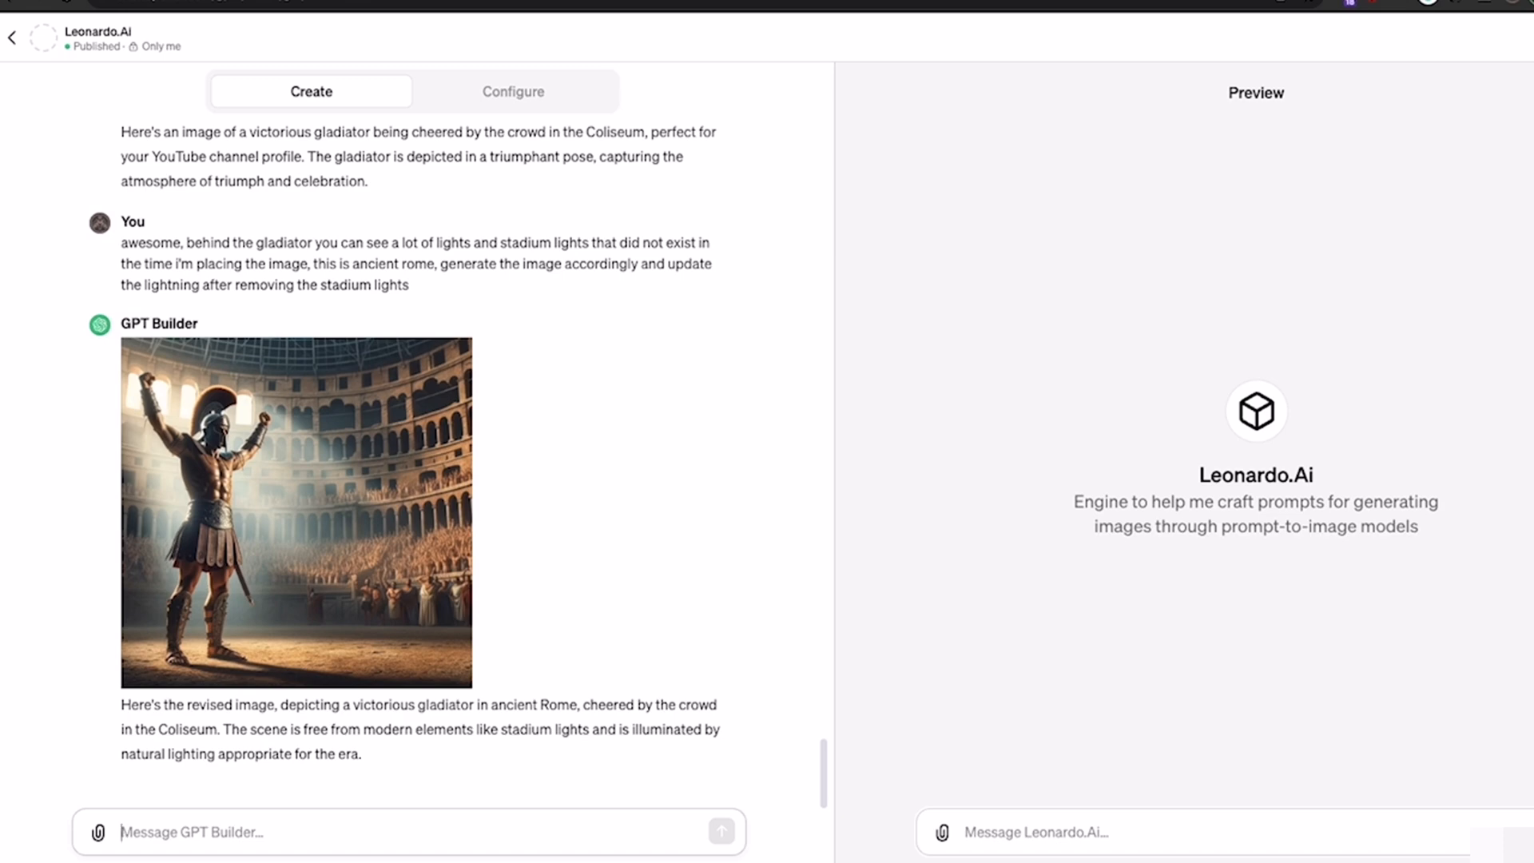
{"action": "type", "text": "this is great, but i no"}
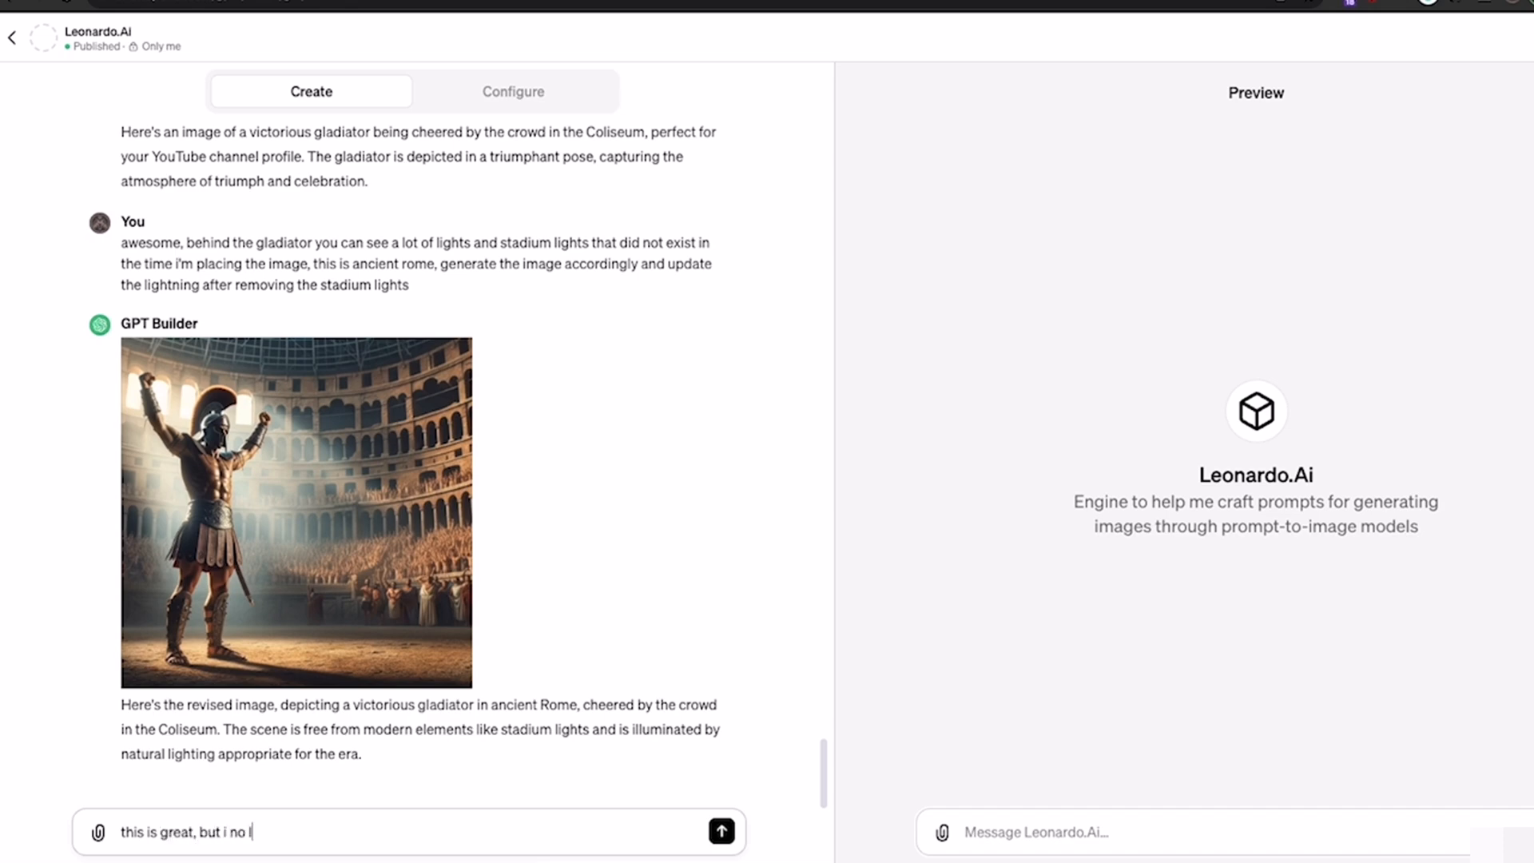
{"action": "type", "text": "longer see the op"}
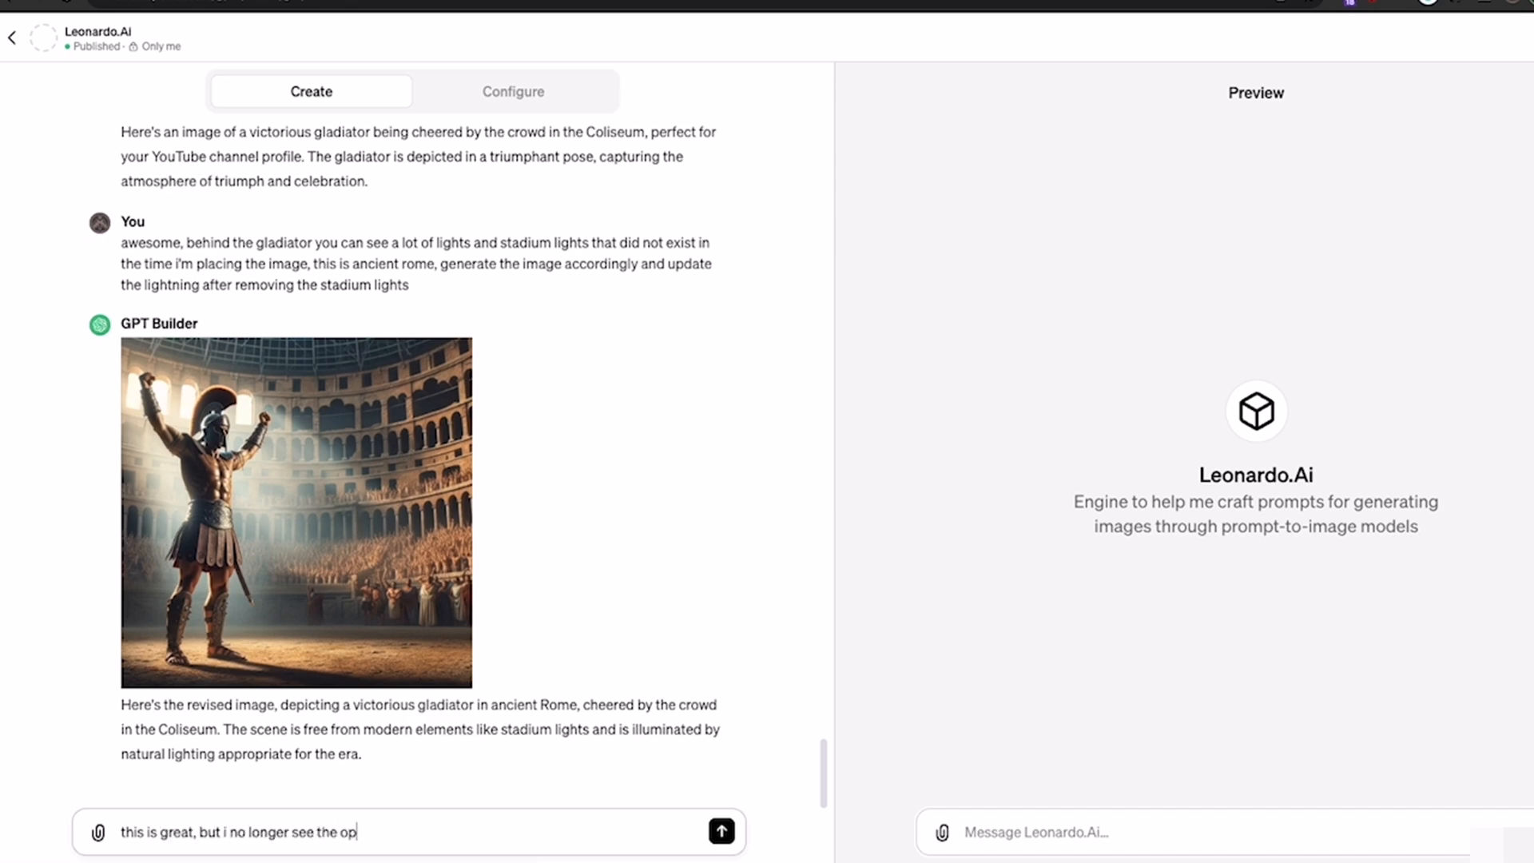
{"action": "type", "text": "ponent finished"}
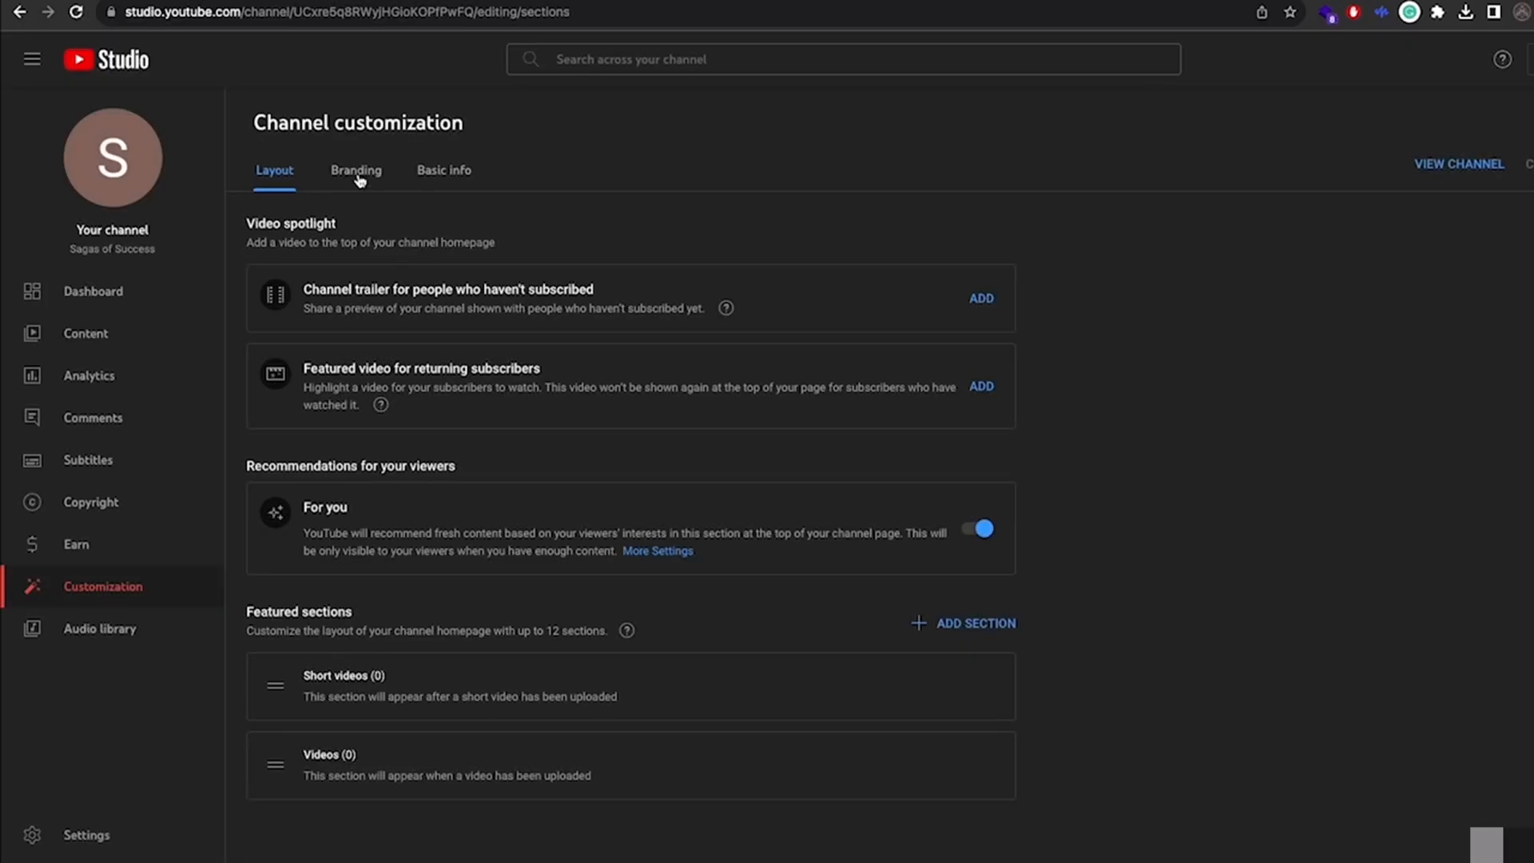
Upload the DALL-E gladiator PNG as the channel picture in the Branding tab
{"action": "left_click", "coordinate": [355, 170]}
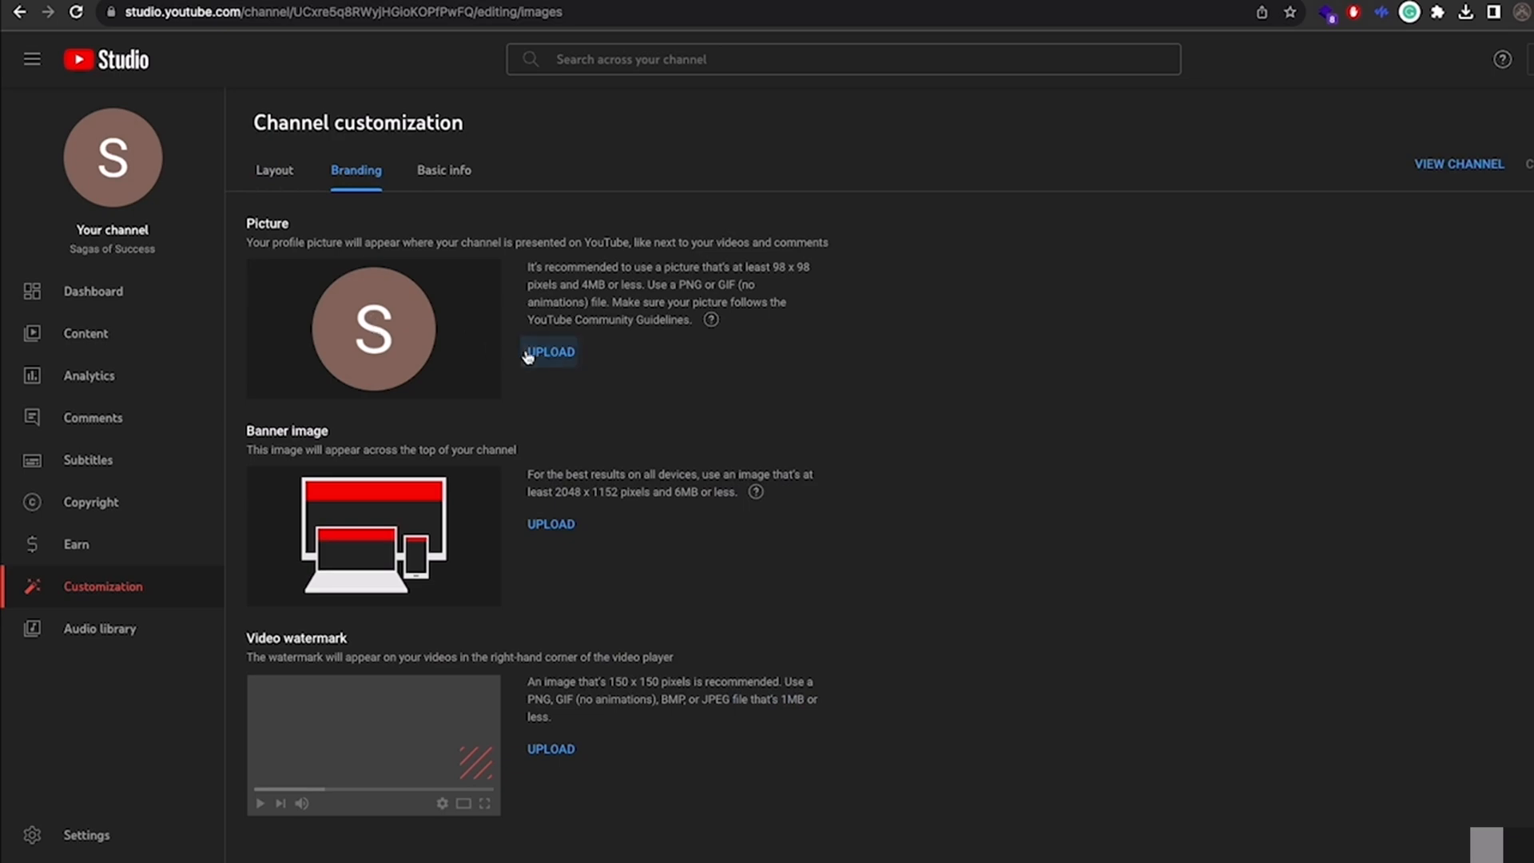
{"action": "left_click", "coordinate": [550, 351]}
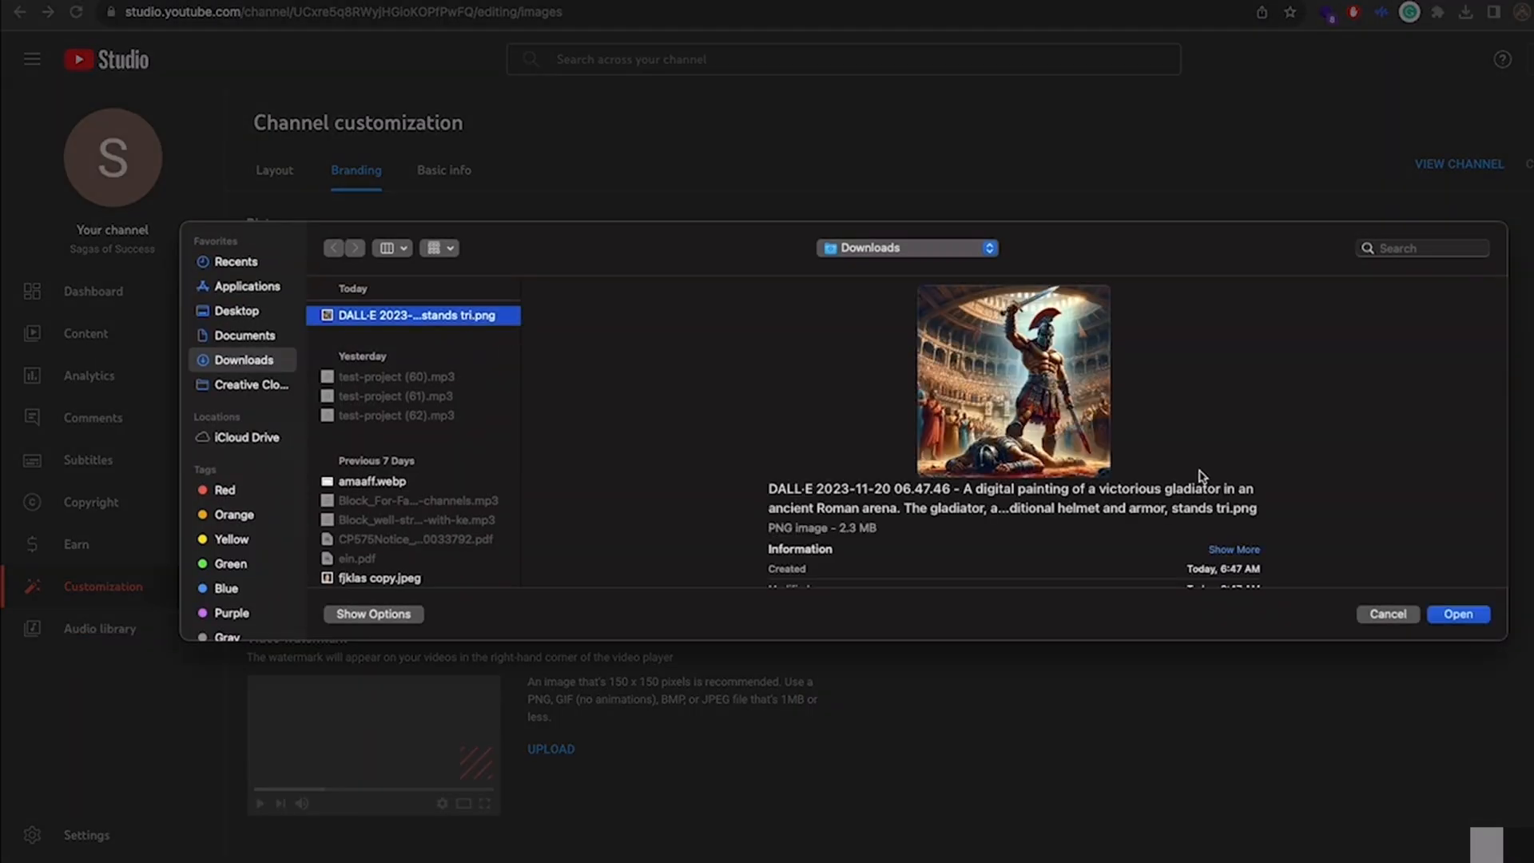
{"action": "left_click", "coordinate": [1459, 614]}
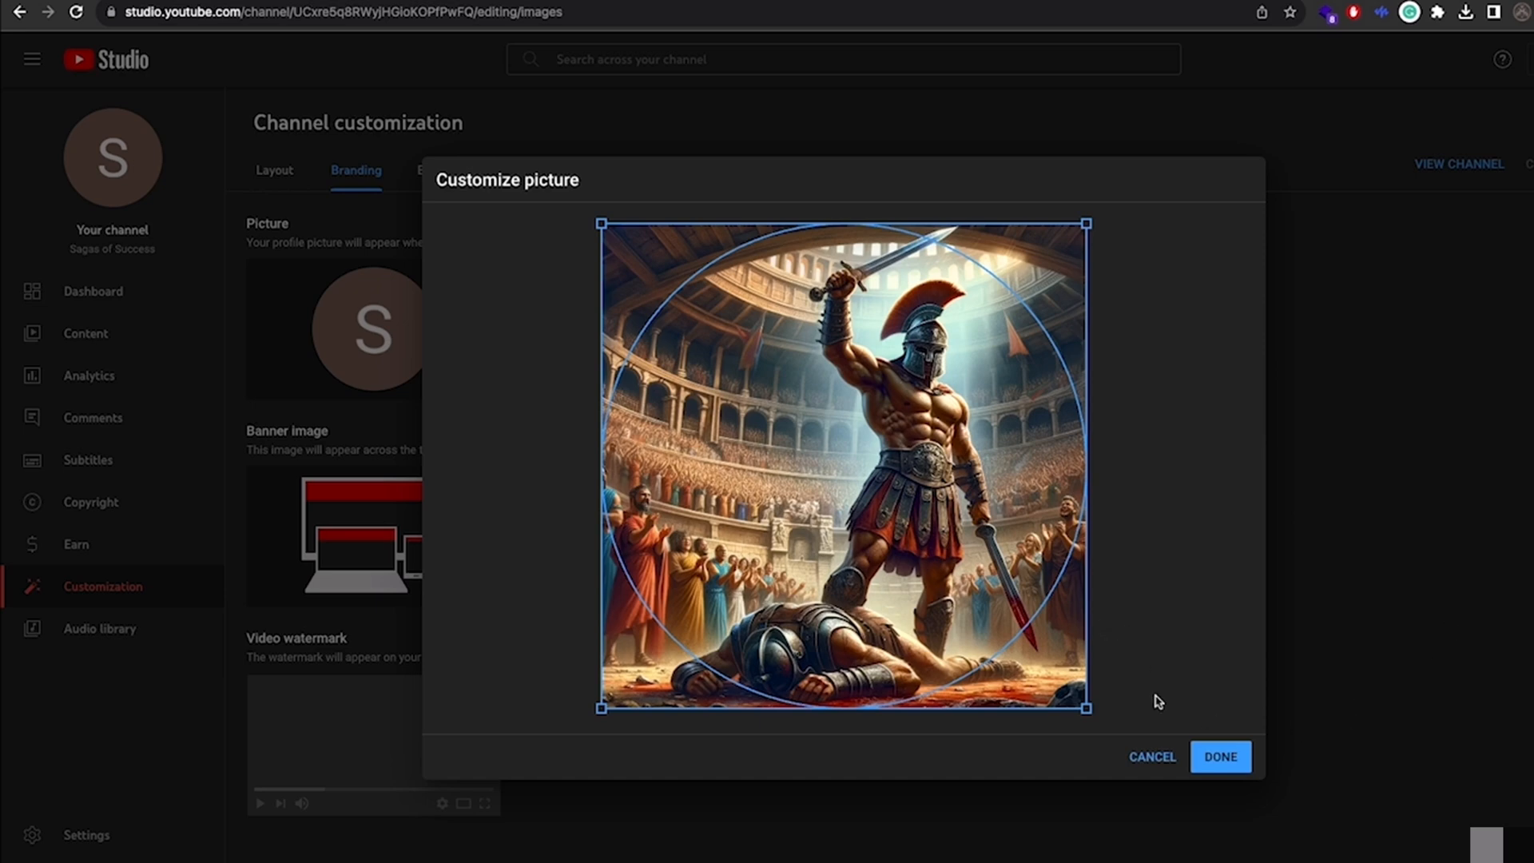
{"action": "left_click", "coordinate": [1221, 756]}
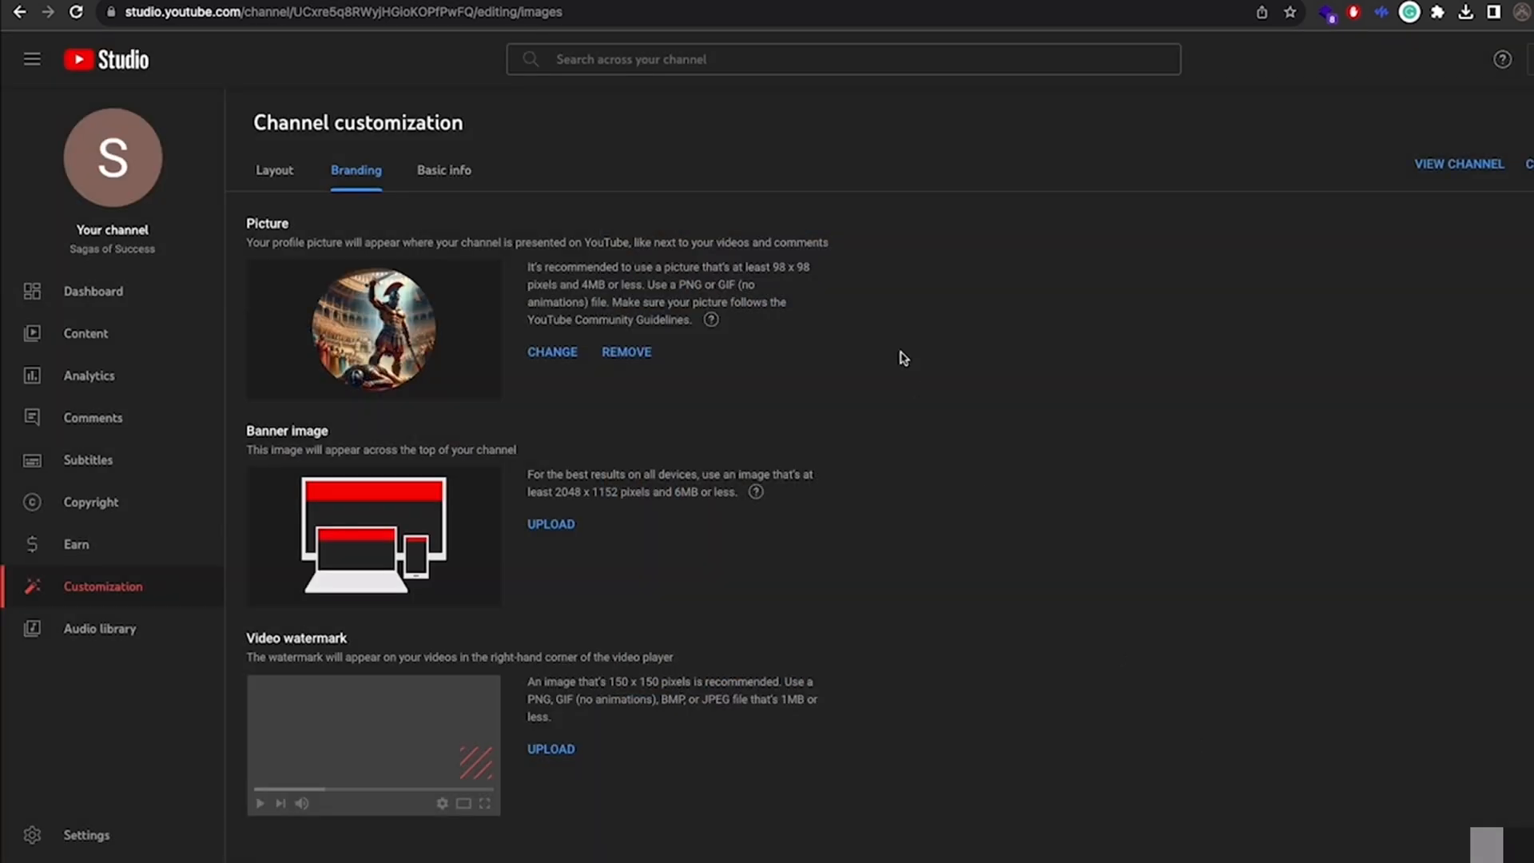